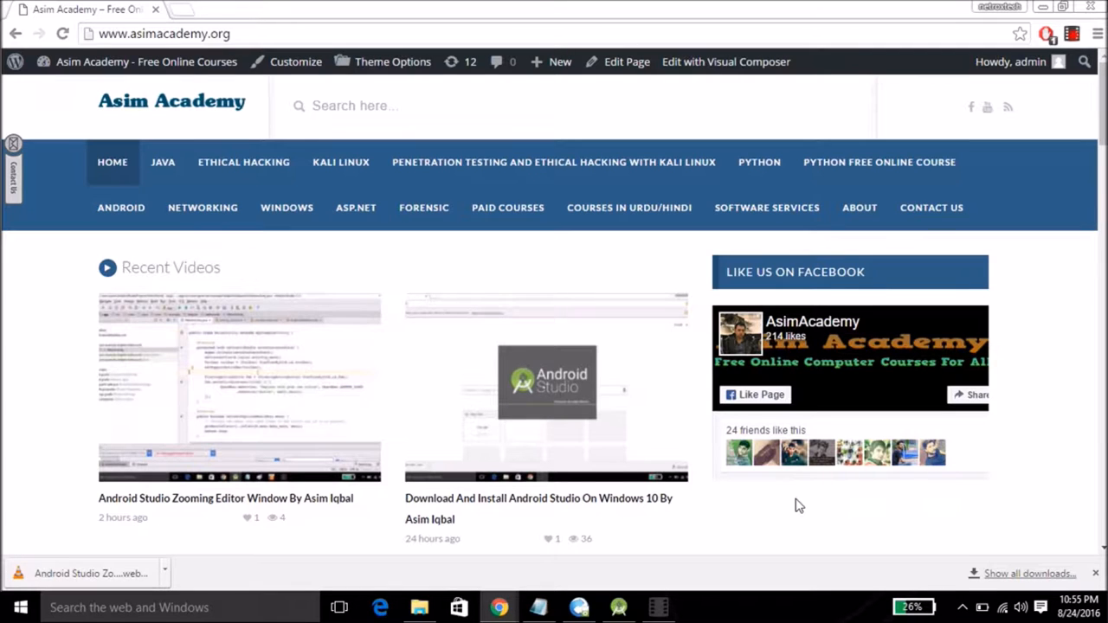
pyautogui.moveTo(638, 598)
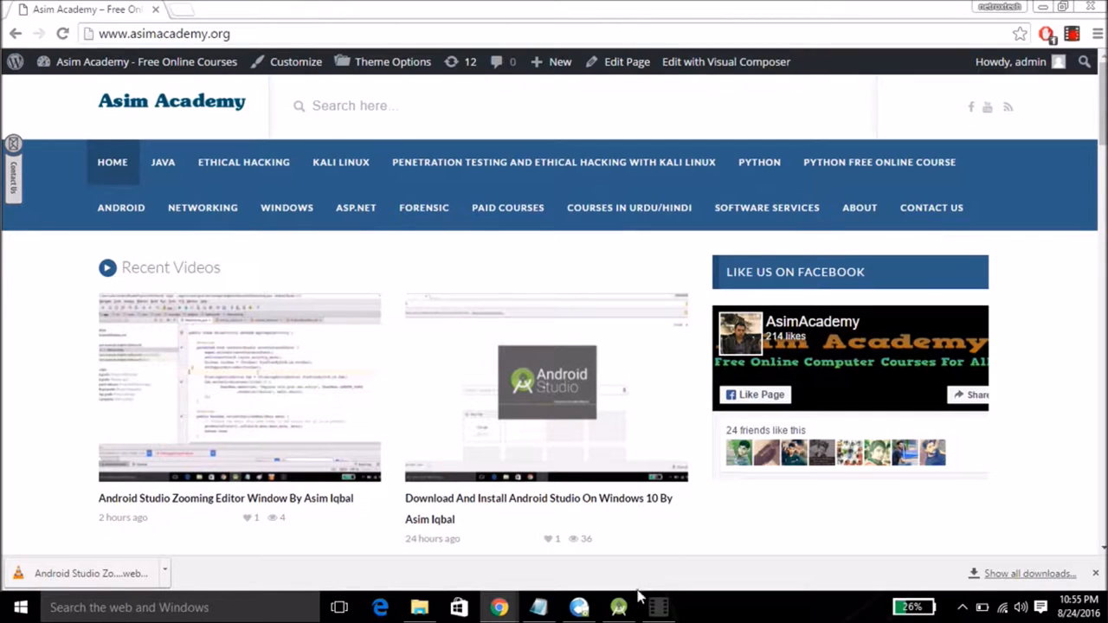
# Launch Android Studio from the taskbar to reach its welcome screen
pyautogui.click(619, 606)
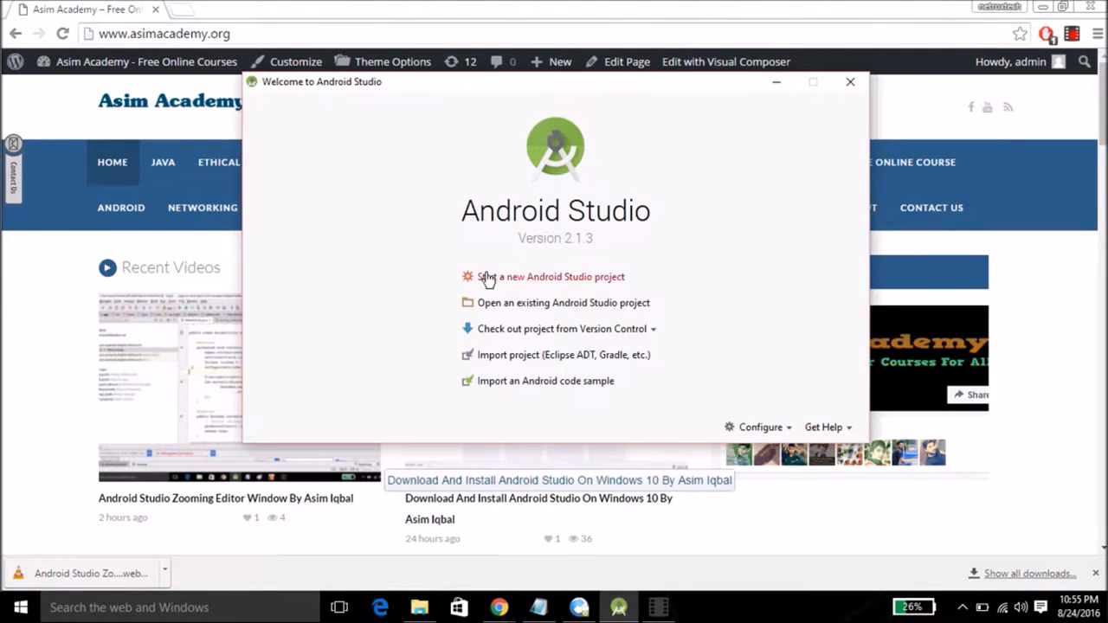
pyautogui.moveTo(505, 288)
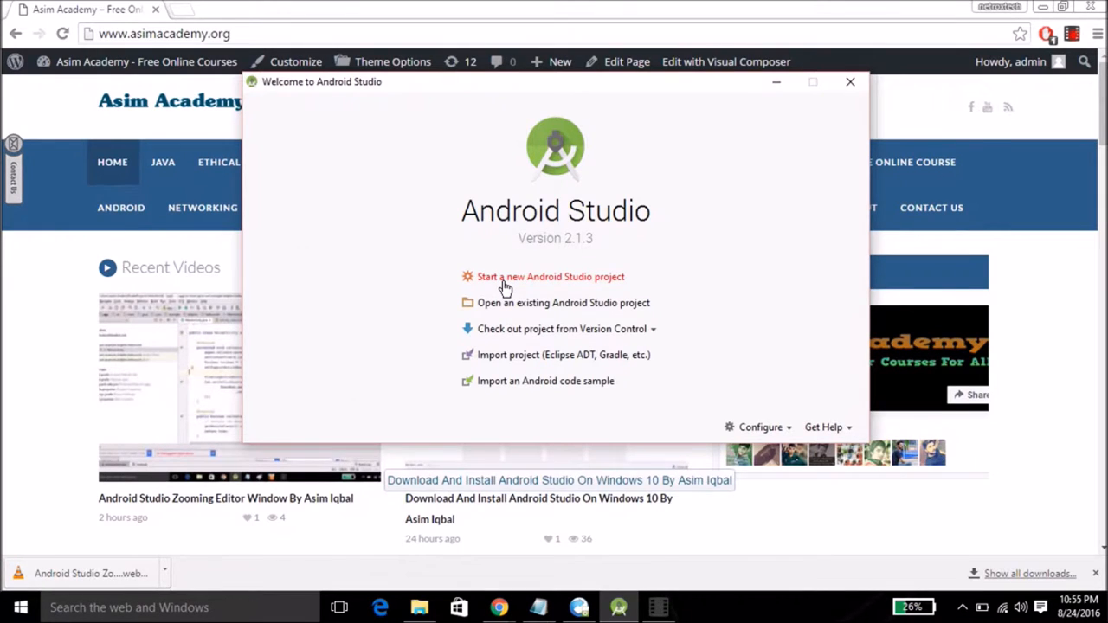
# Start a new Android Studio project named My Application at the default MyApplication2 location
pyautogui.click(551, 277)
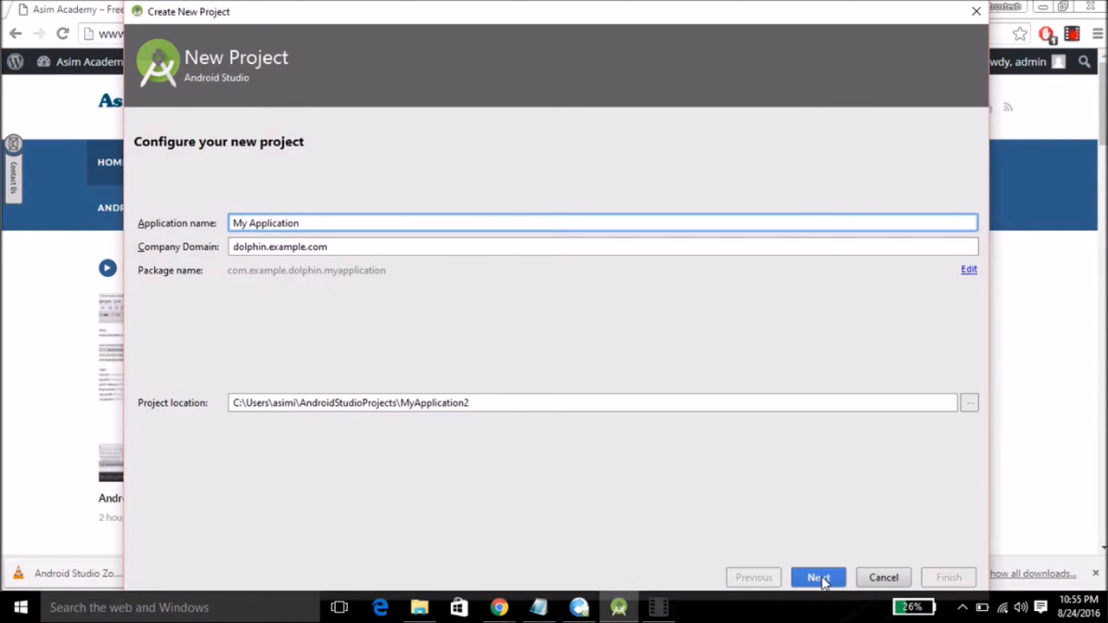
# Keep Phone and Tablet at API 15 and select the Basic Activity template
pyautogui.click(817, 579)
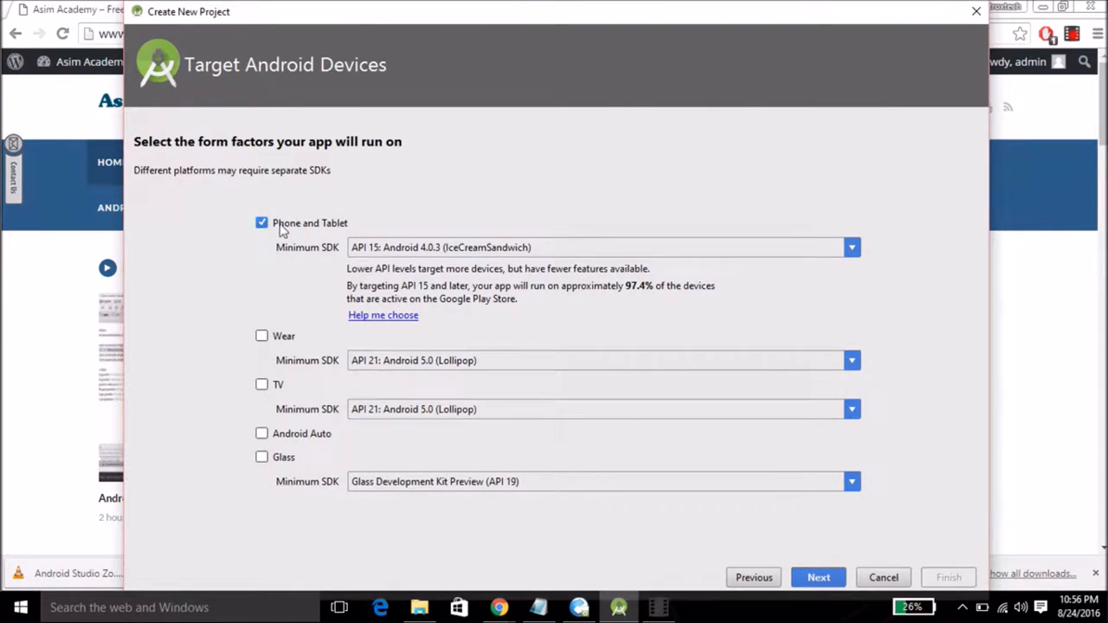
pyautogui.moveTo(350, 266)
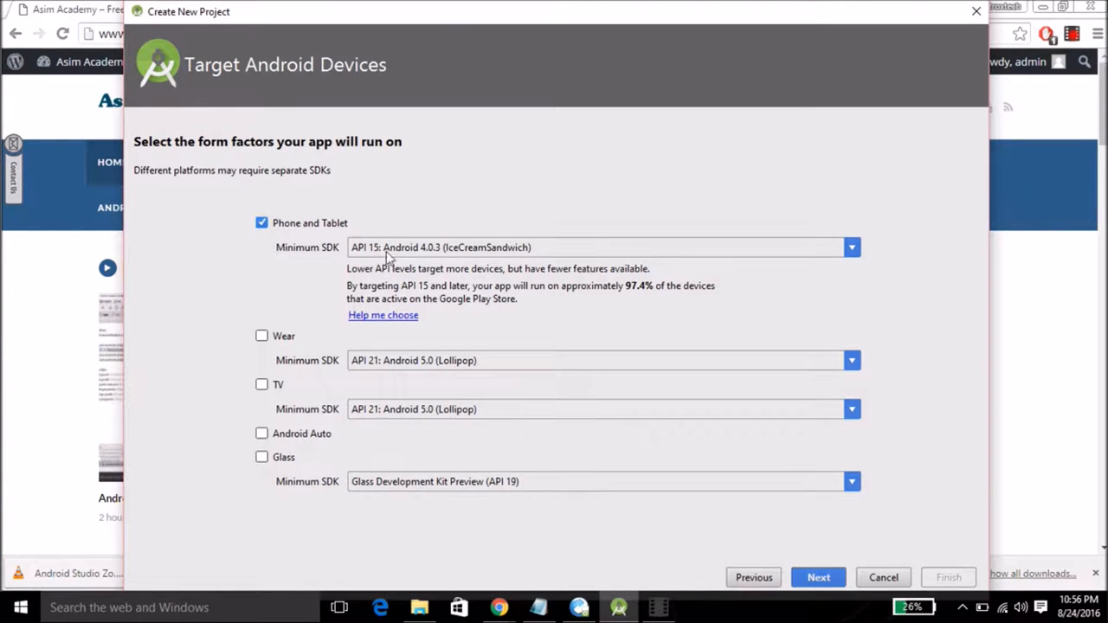
pyautogui.moveTo(511, 281)
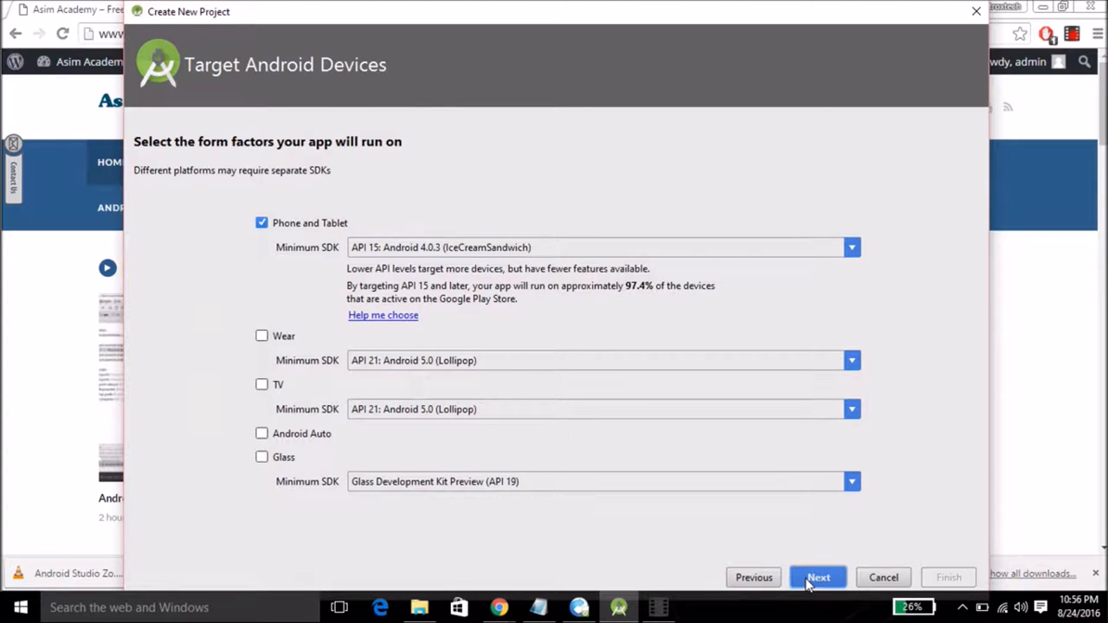
pyautogui.click(817, 578)
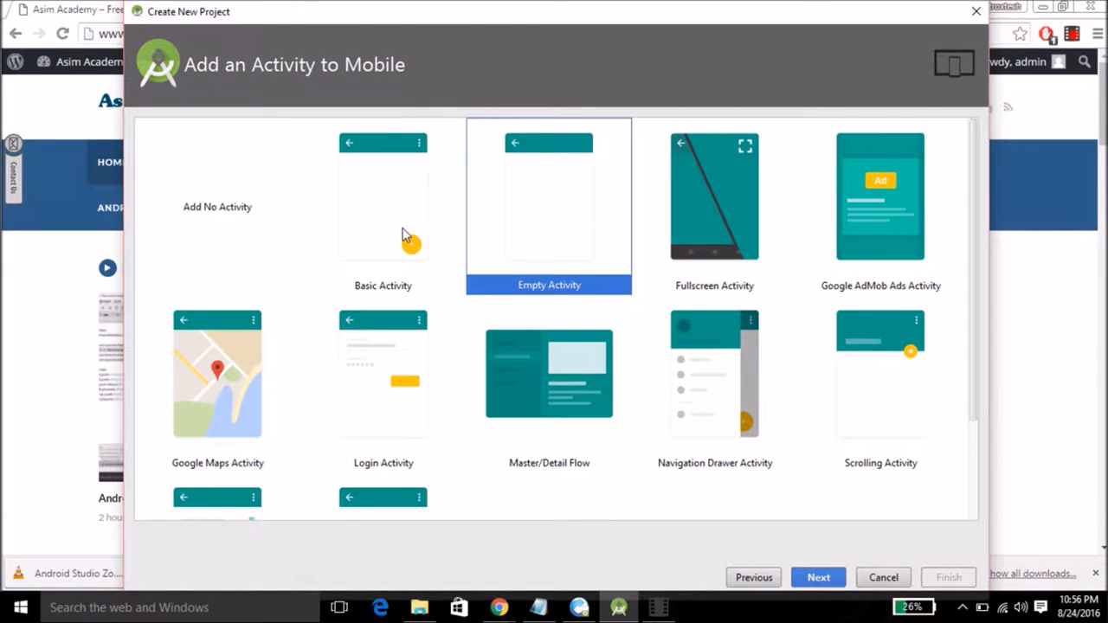
pyautogui.moveTo(384, 197)
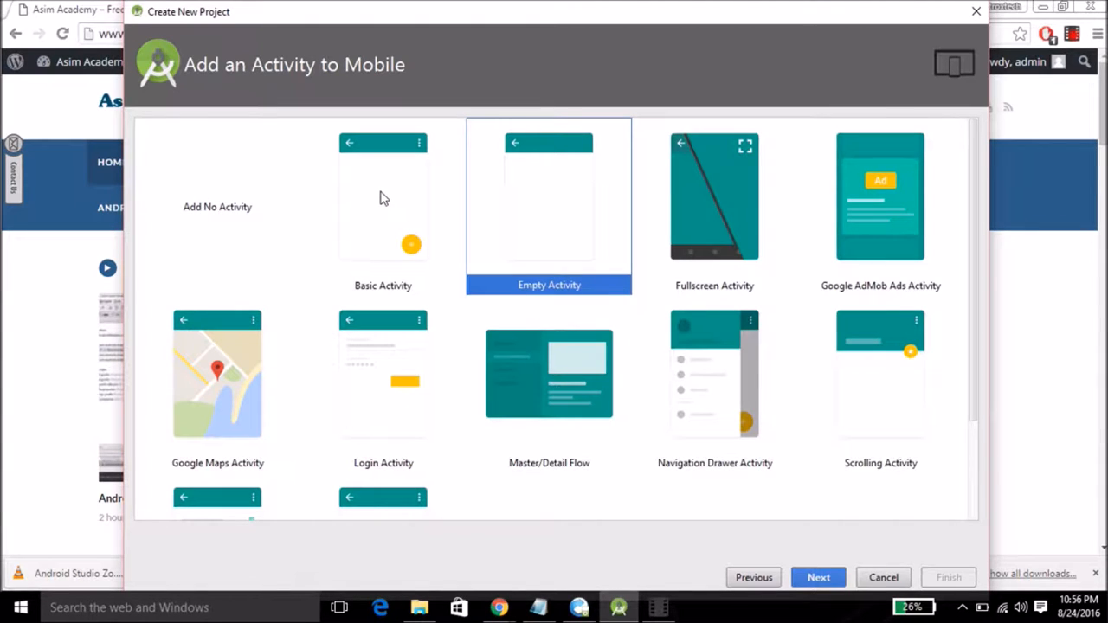
pyautogui.click(382, 207)
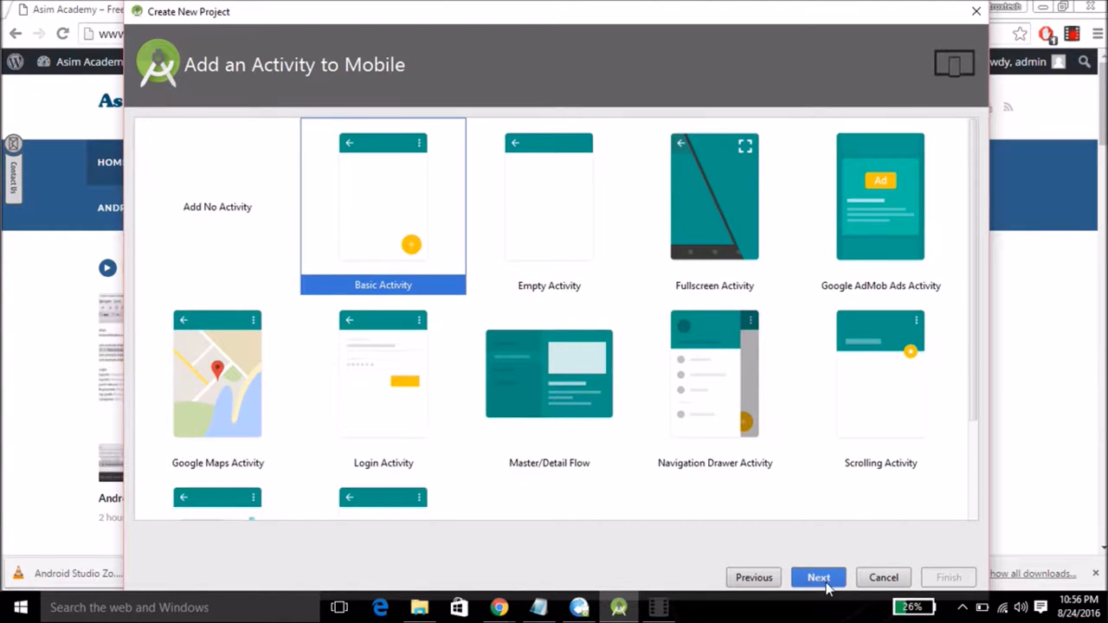
# Advance to Customize the Activity with MainActivity, activity_main and menu_main defaults
pyautogui.click(818, 579)
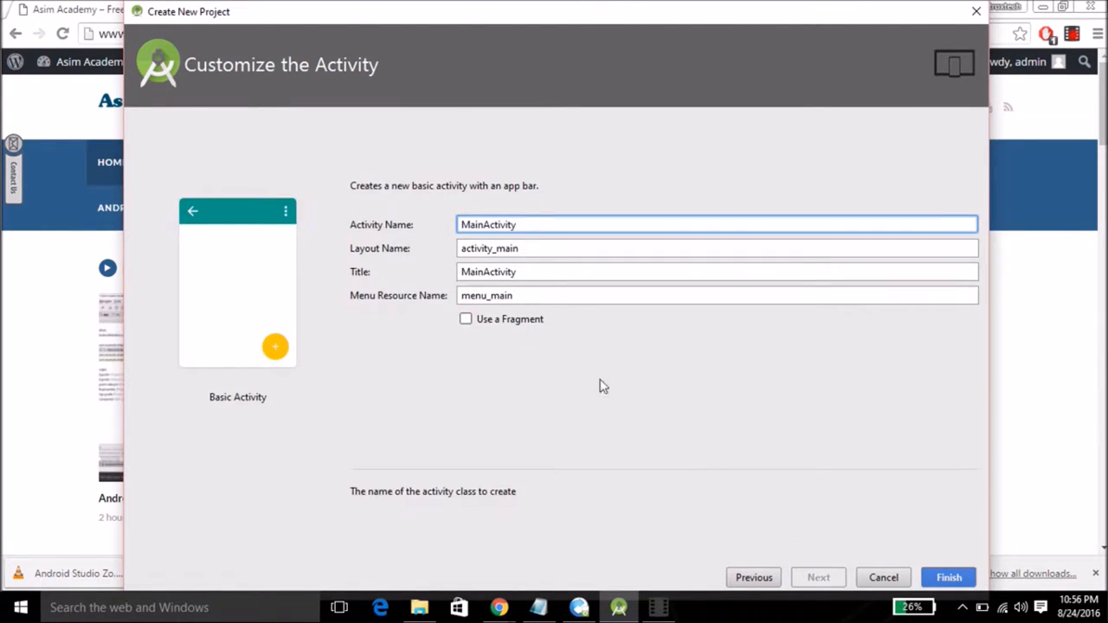
pyautogui.moveTo(415, 234)
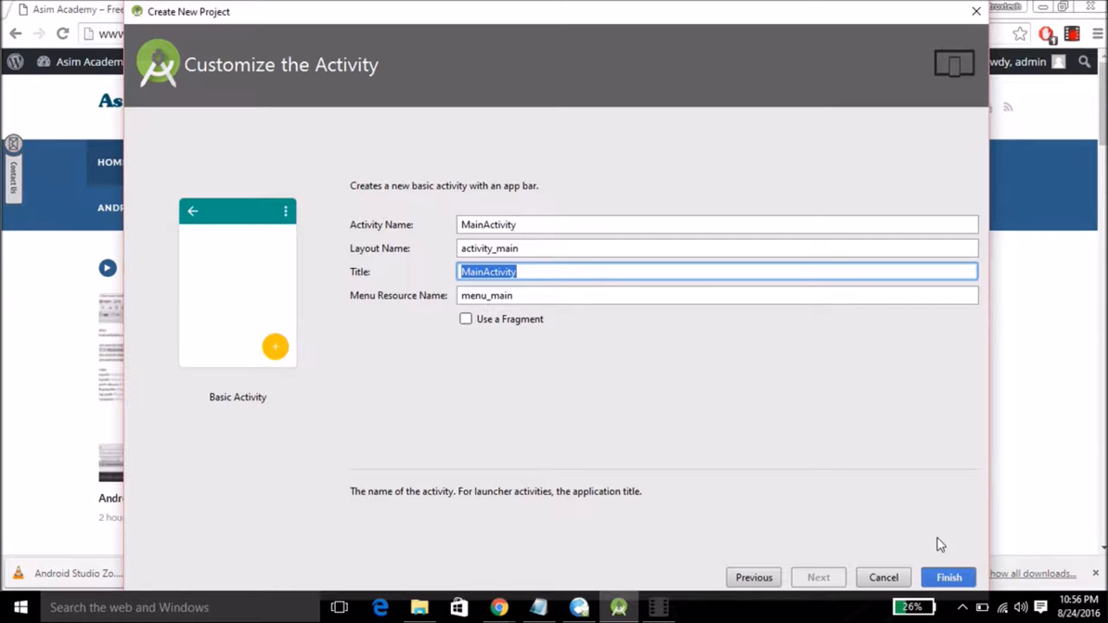
pyautogui.moveTo(626, 388)
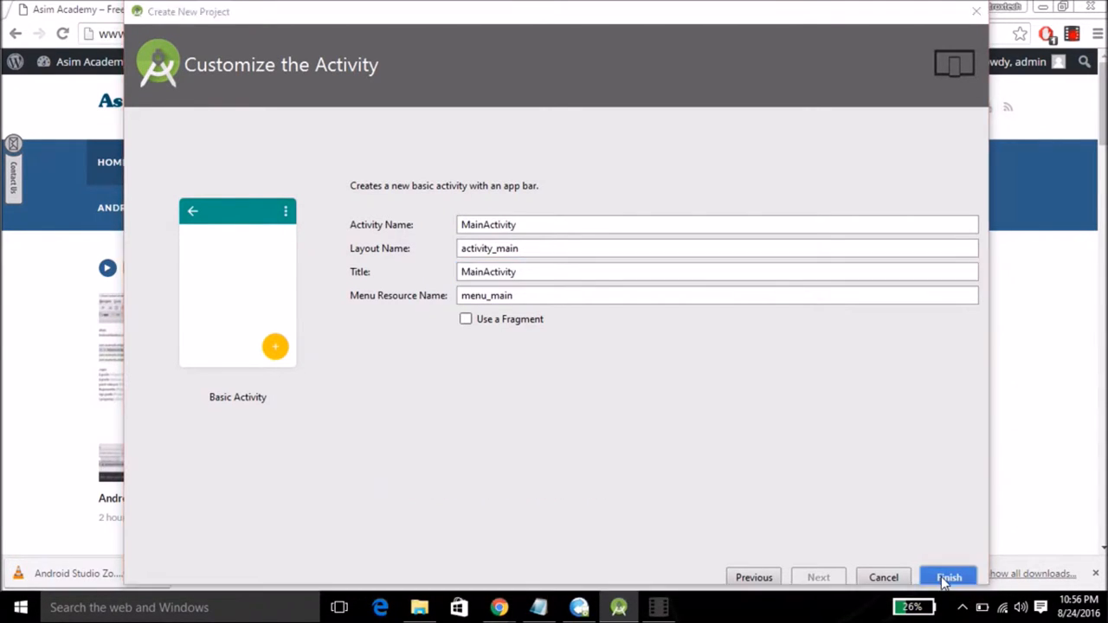
# Finish the wizard to create MyApplication2 and reach content_main.xml with its Hello World TextView
pyautogui.click(949, 578)
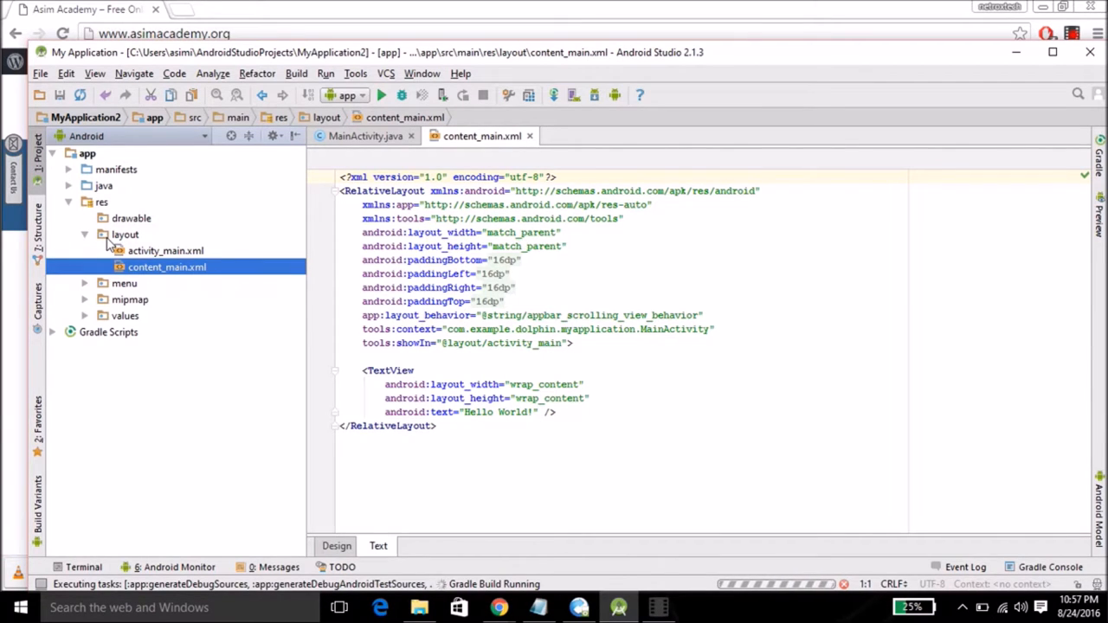
pyautogui.moveTo(144, 278)
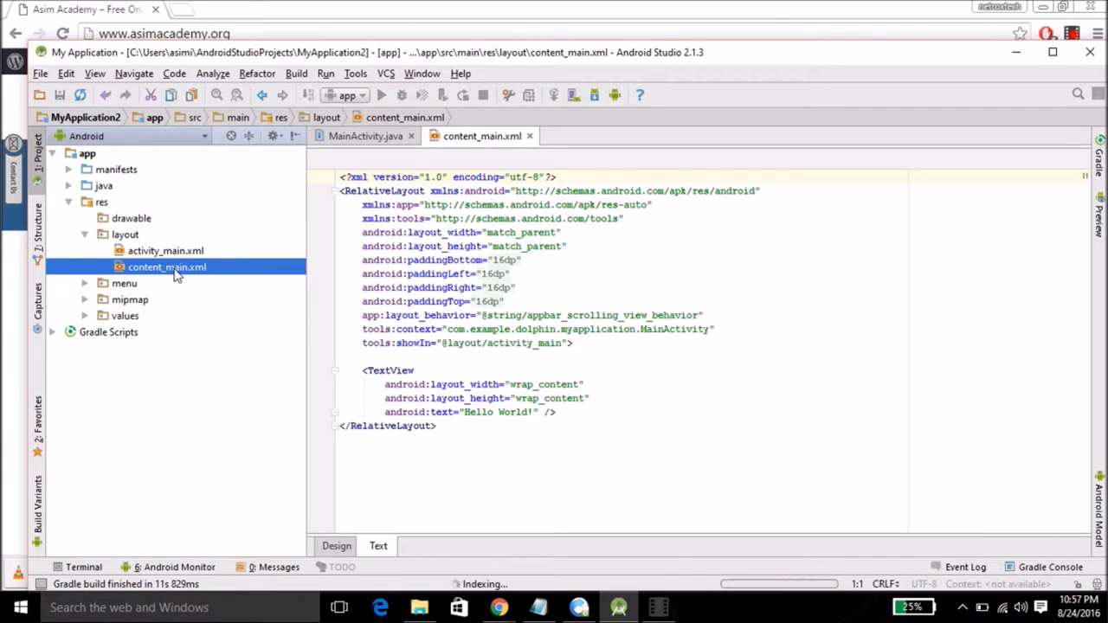
pyautogui.moveTo(268, 338)
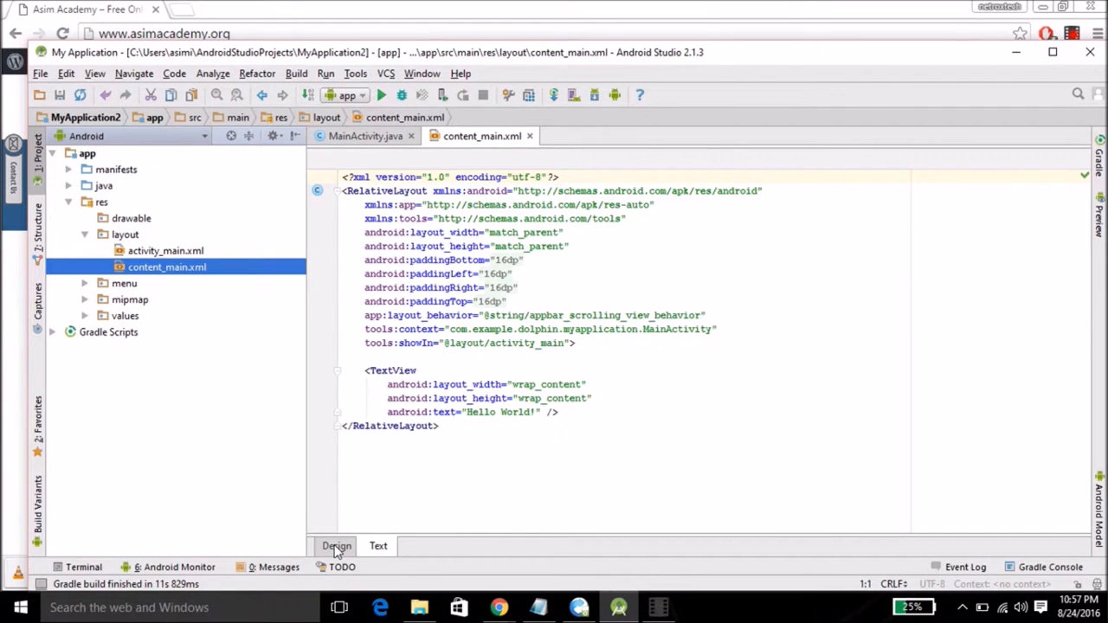
pyautogui.click(336, 546)
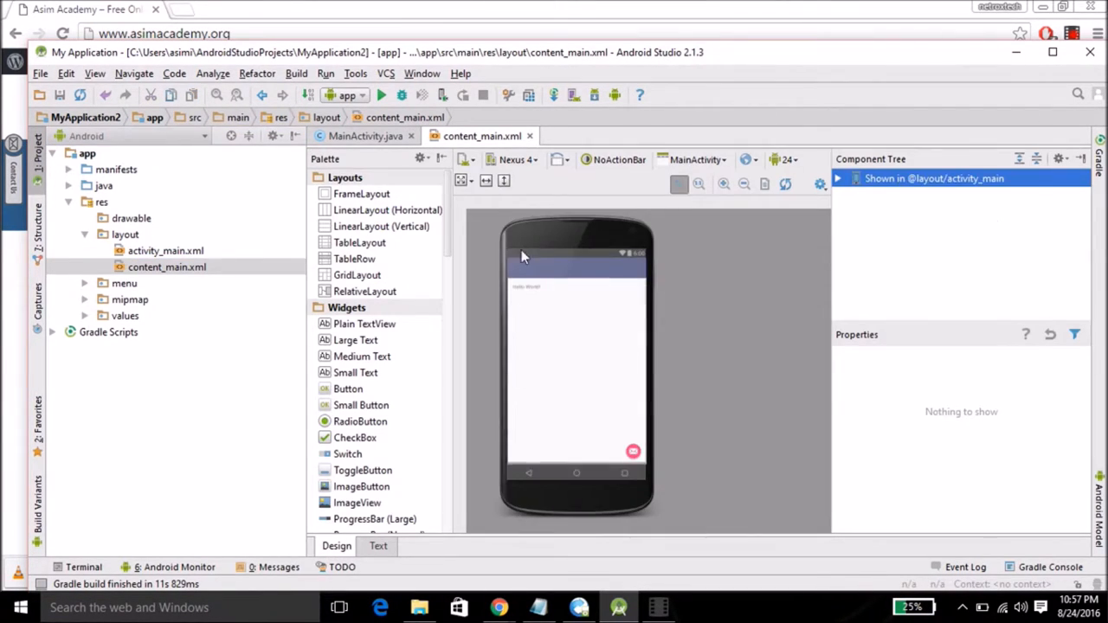
pyautogui.moveTo(570, 257)
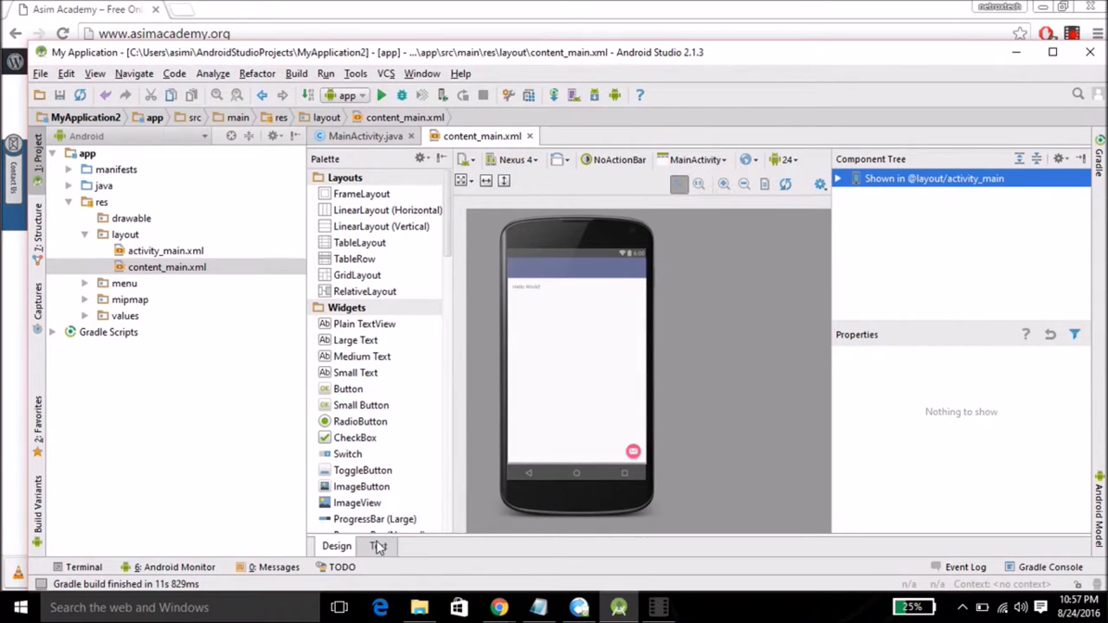
pyautogui.click(377, 546)
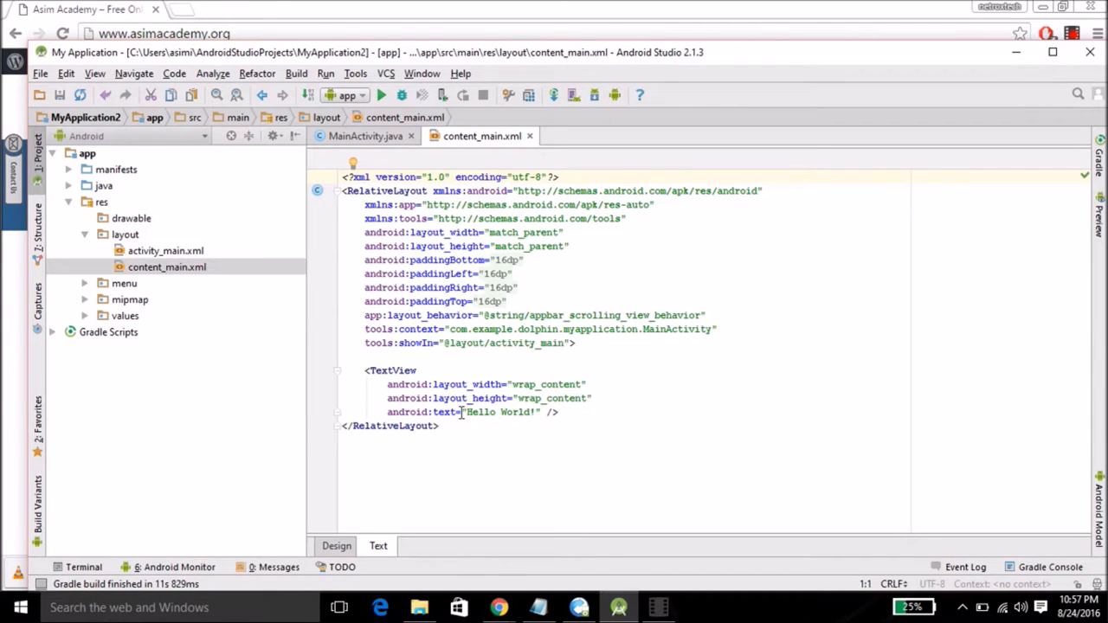
# Replace the TextView's Hello World text with 'Age' and view it in the Design preview
pyautogui.doubleClick(501, 412)
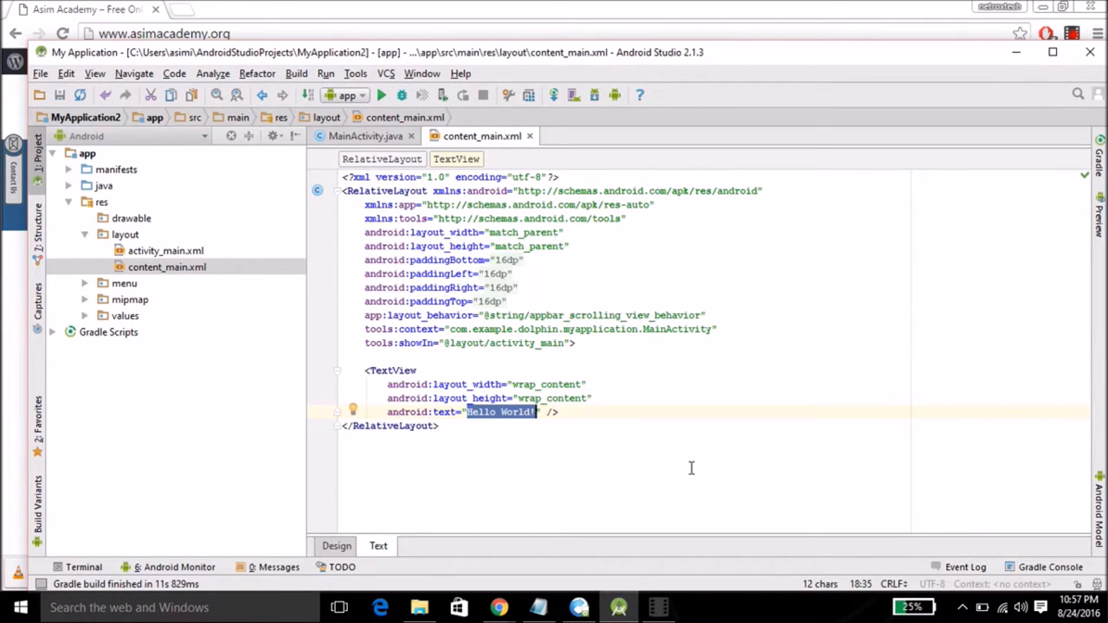
pyautogui.press('Delete')
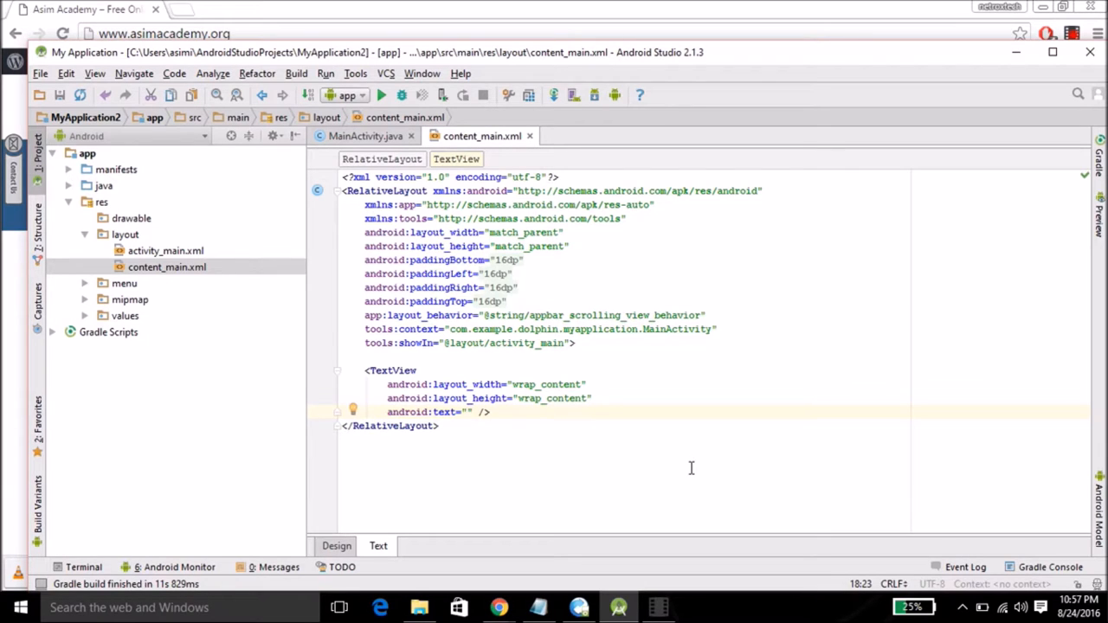
pyautogui.write('Age:')
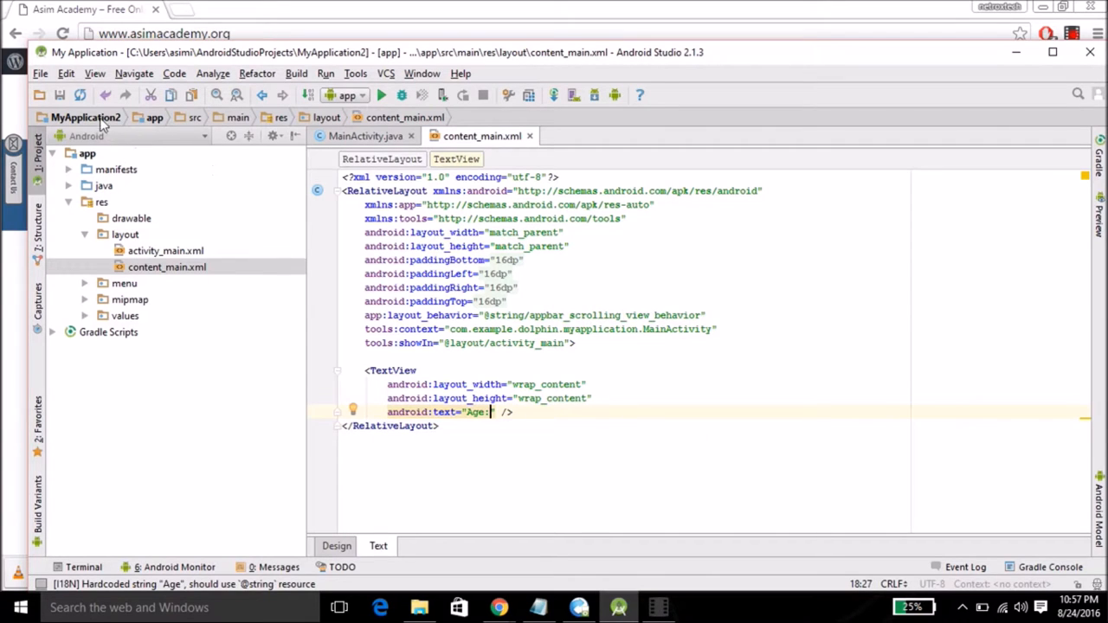
pyautogui.moveTo(337, 478)
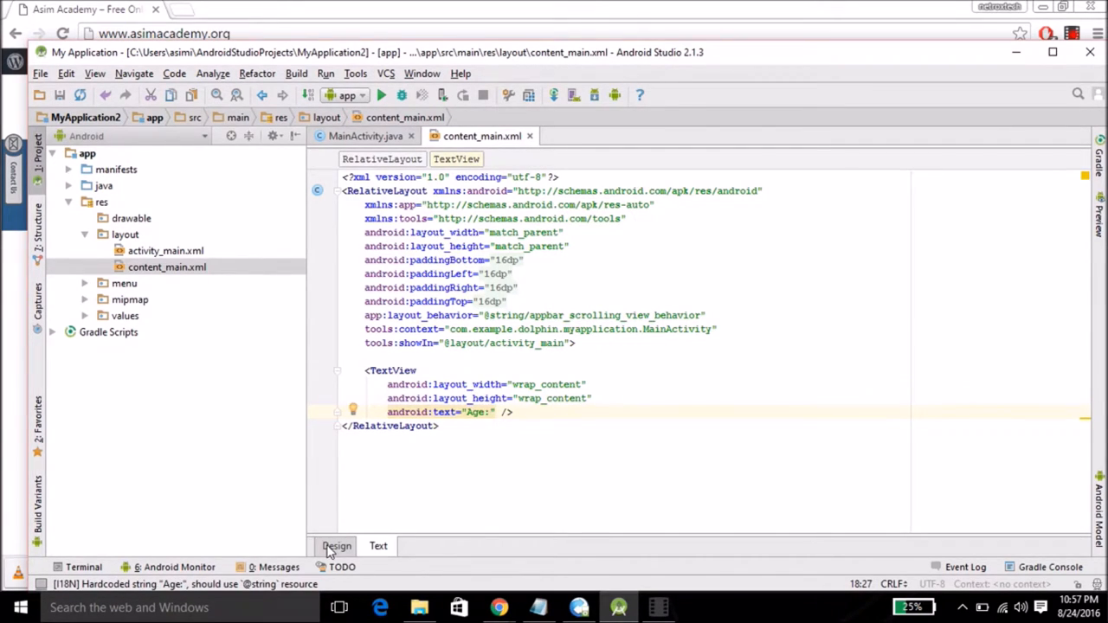
pyautogui.click(336, 545)
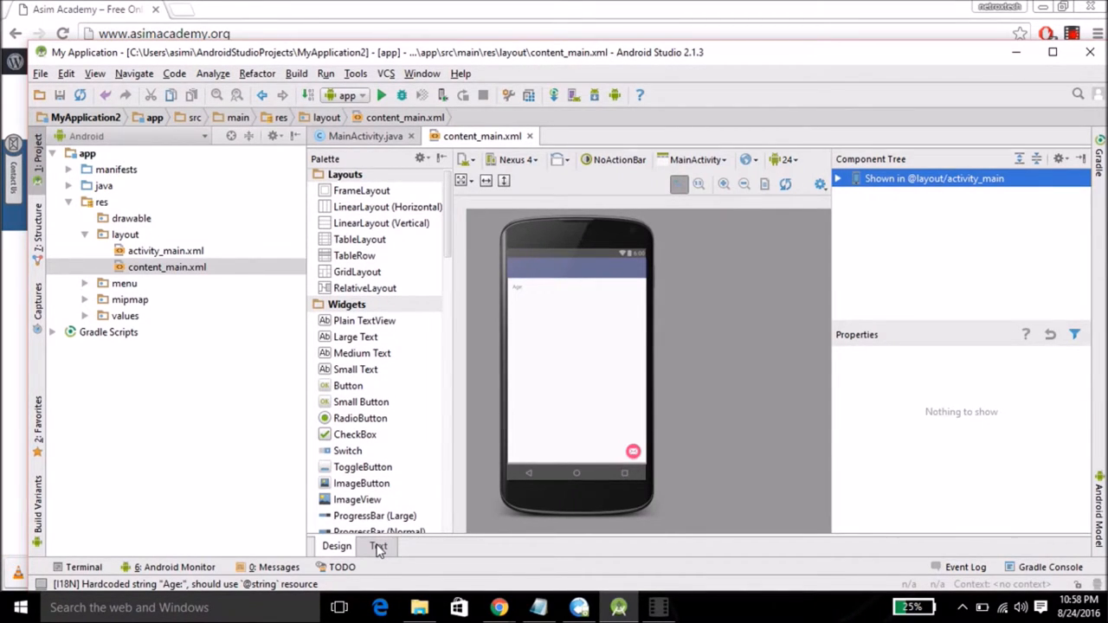
# Rename the root RelativeLayout to LinearLayout in the XML and save all files
pyautogui.click(378, 545)
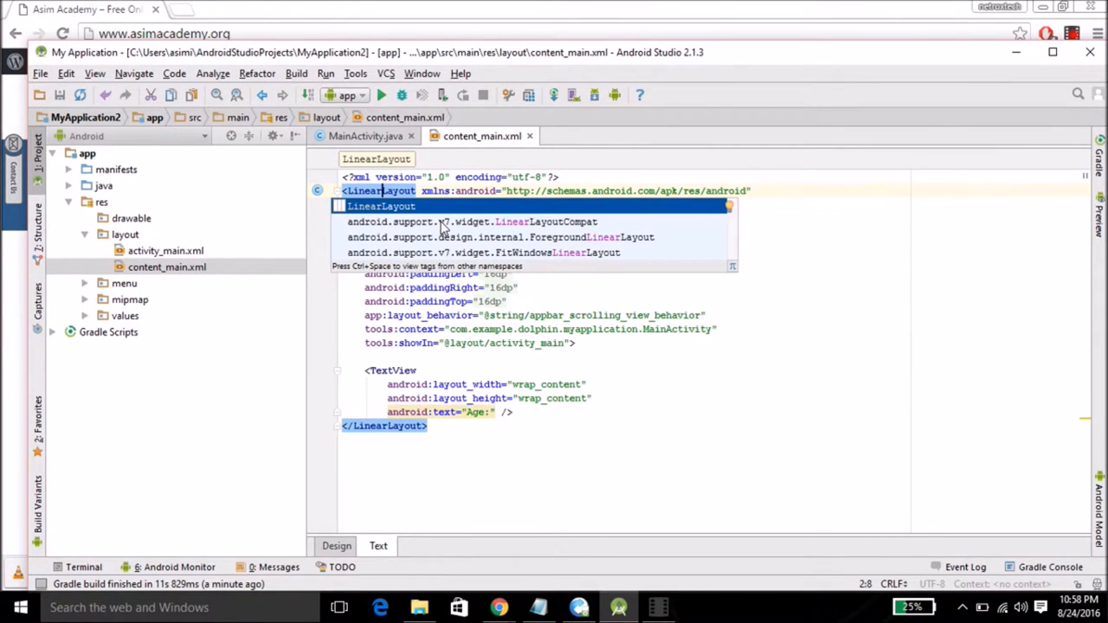
pyautogui.moveTo(533, 303)
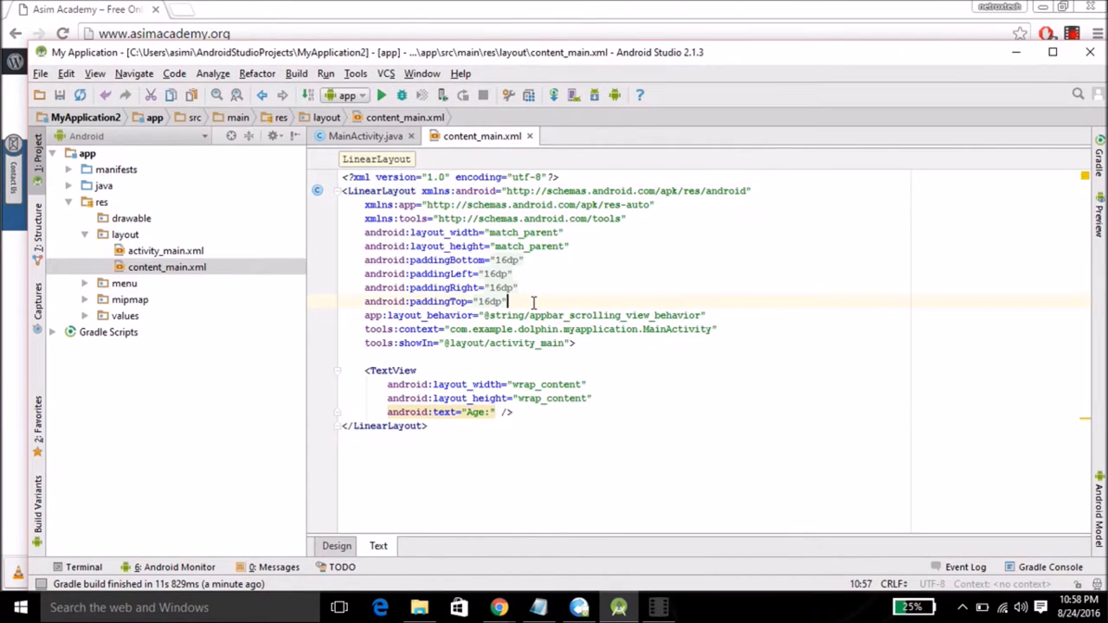
pyautogui.moveTo(554, 288)
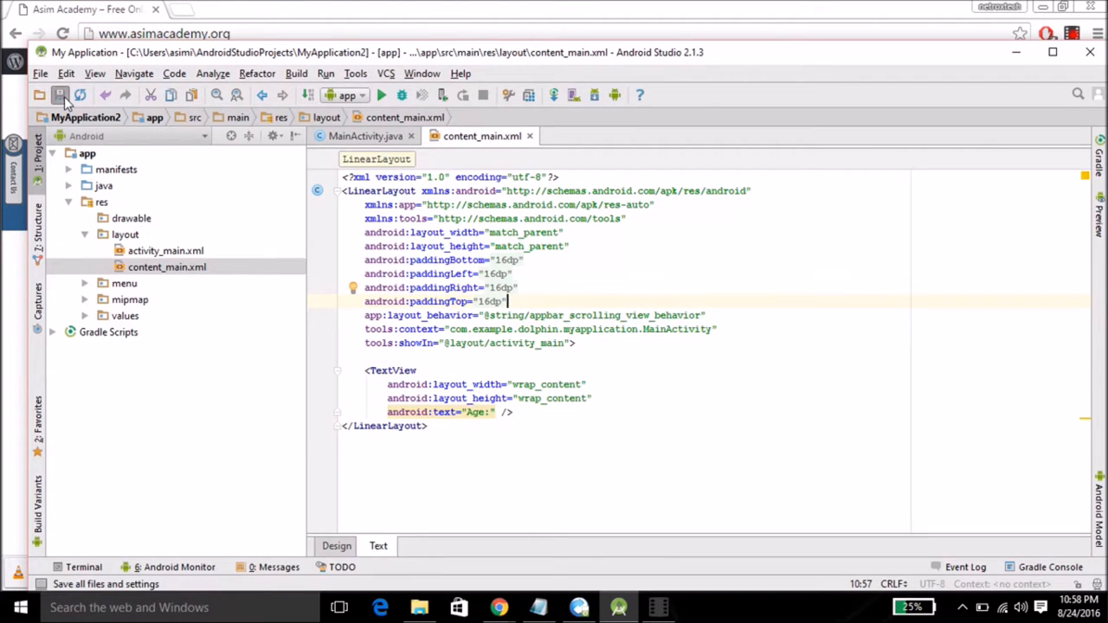
pyautogui.click(58, 96)
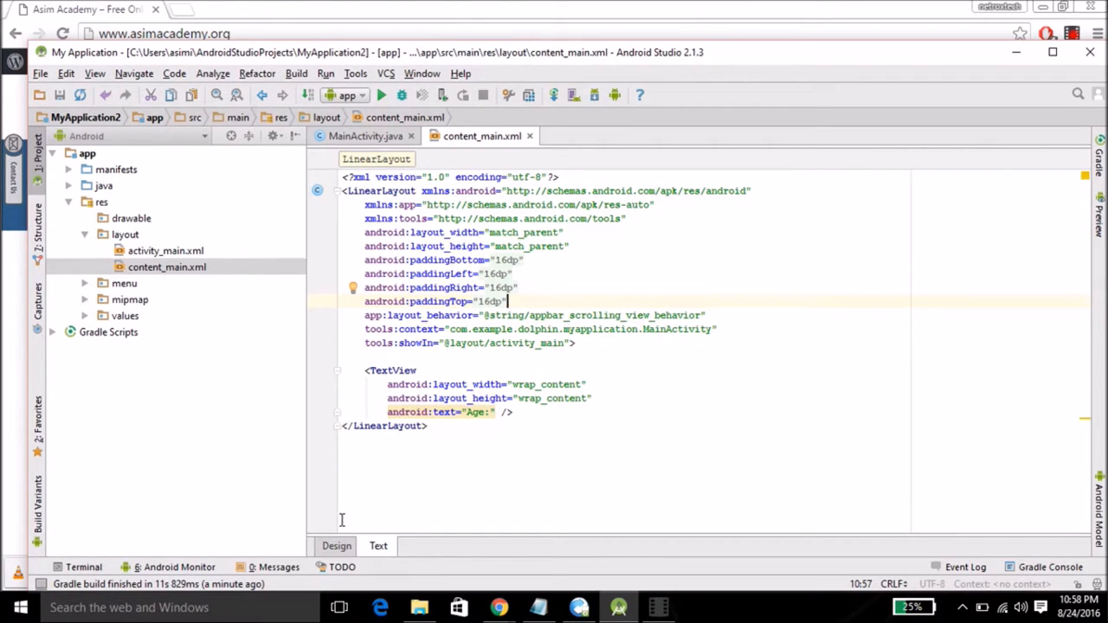
# Drag a Plain Text EditText from the Palette beside the Age label in the Design preview
pyautogui.click(336, 545)
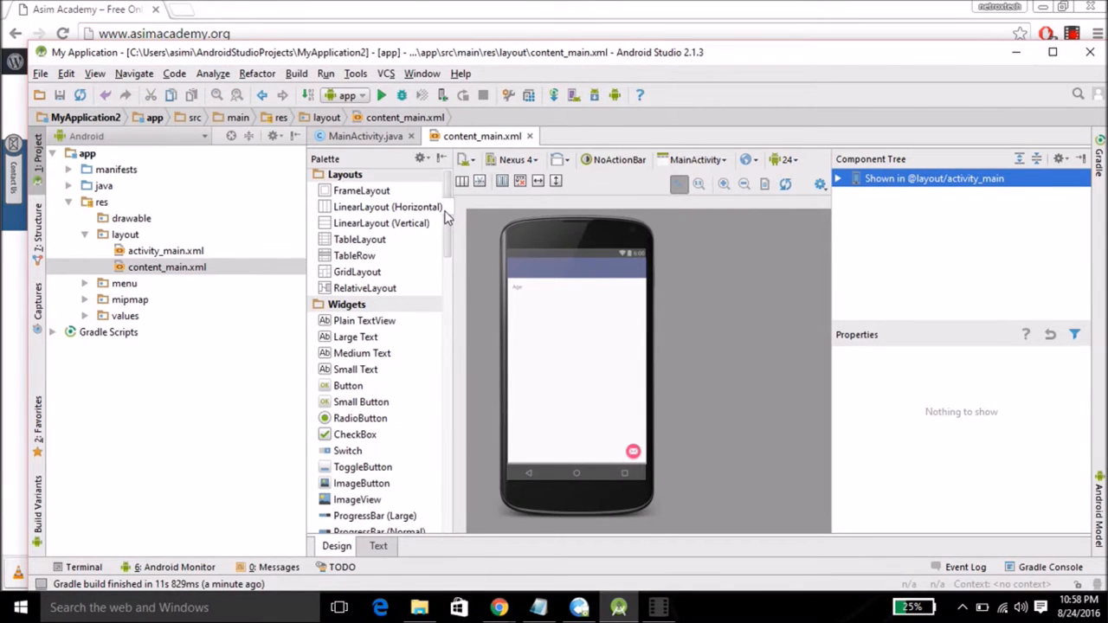
pyautogui.scroll(-3)
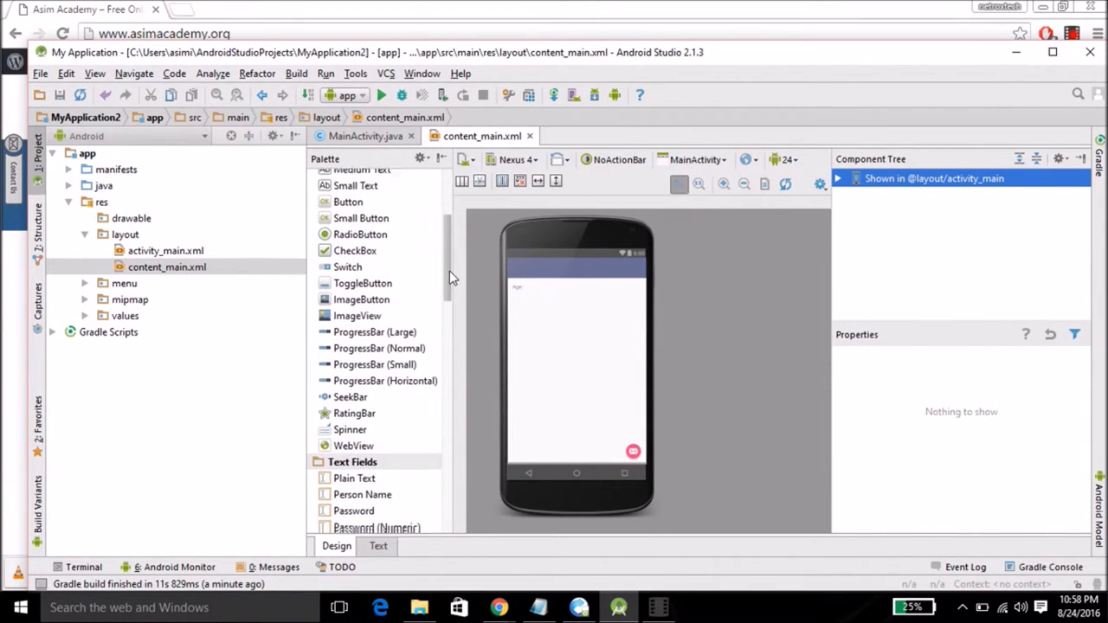
pyautogui.scroll(-3)
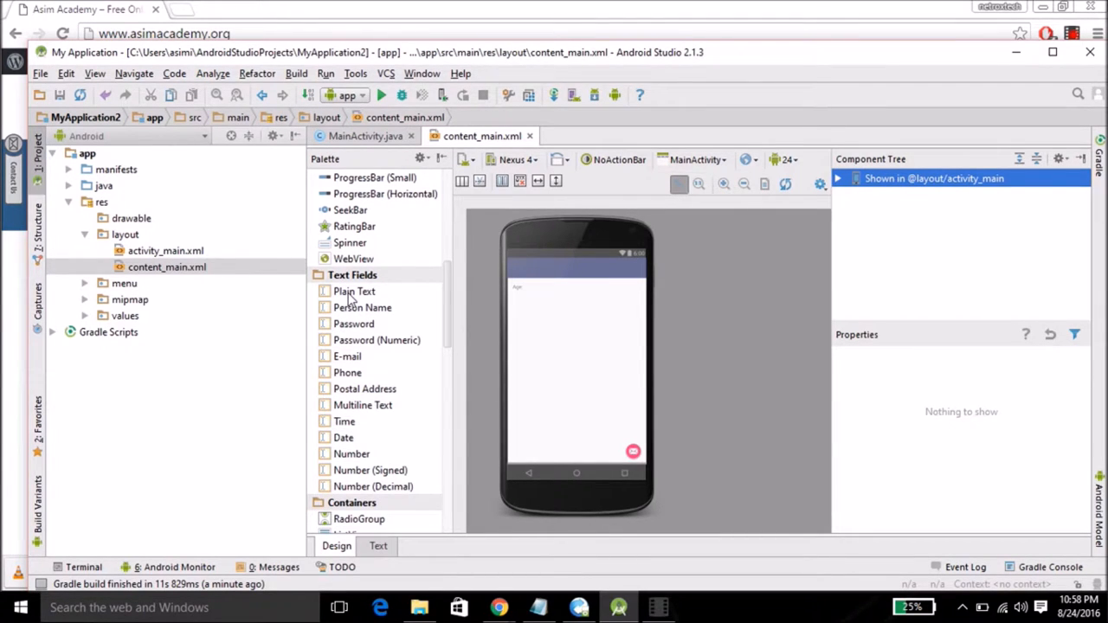
pyautogui.click(353, 291)
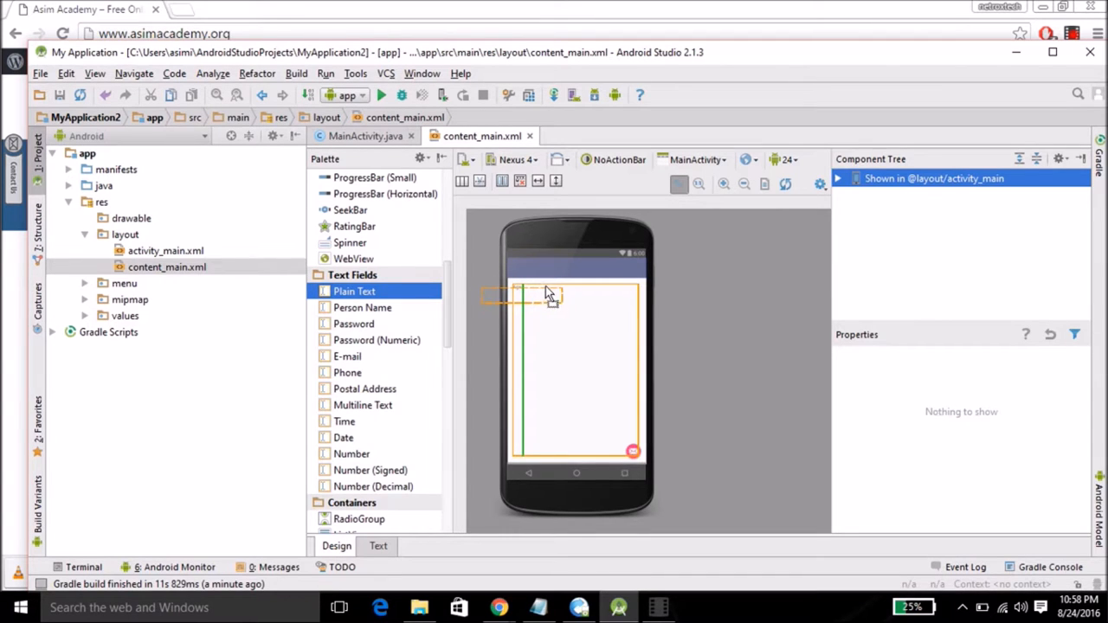
pyautogui.moveTo(353, 291); pyautogui.dragTo(563, 291)
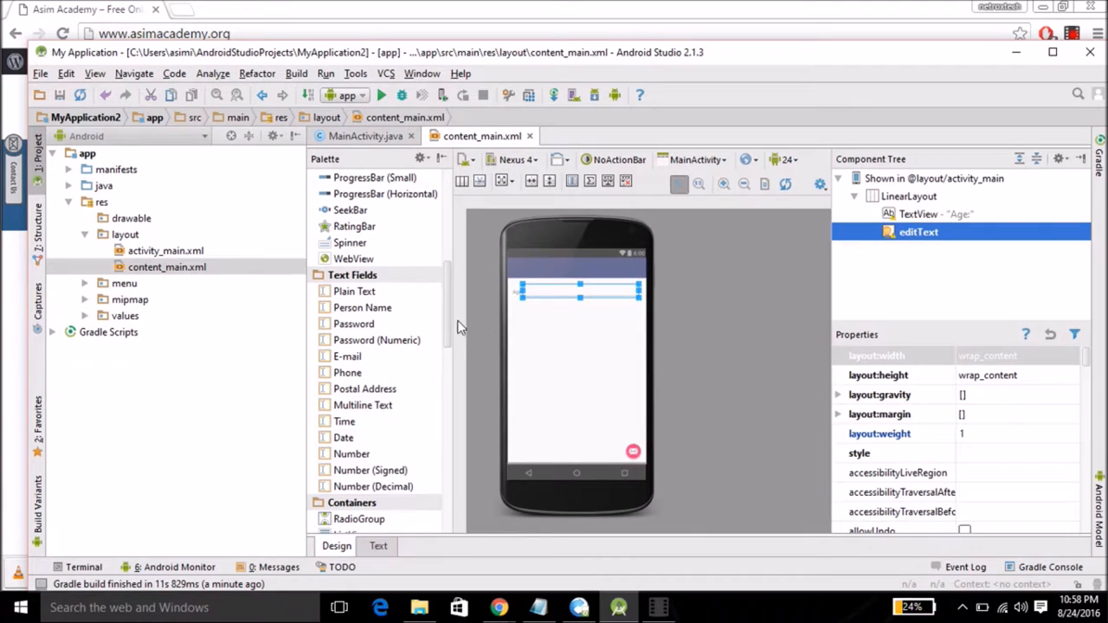
# Drag a Button from the Palette's Widgets section after the EditText
pyautogui.scroll(3)
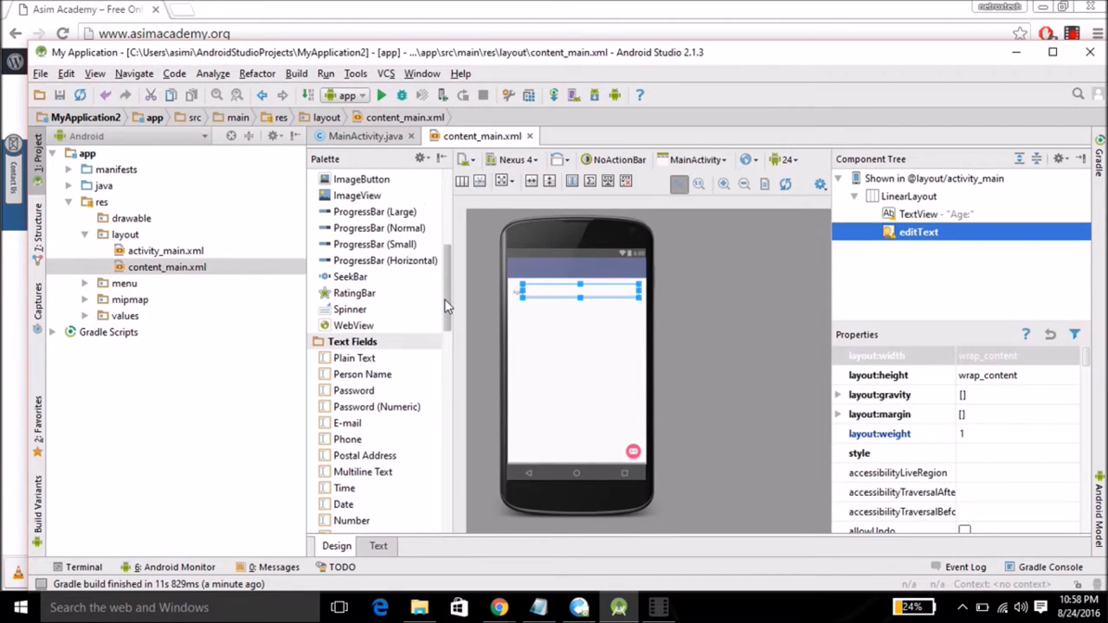
pyautogui.scroll(3)
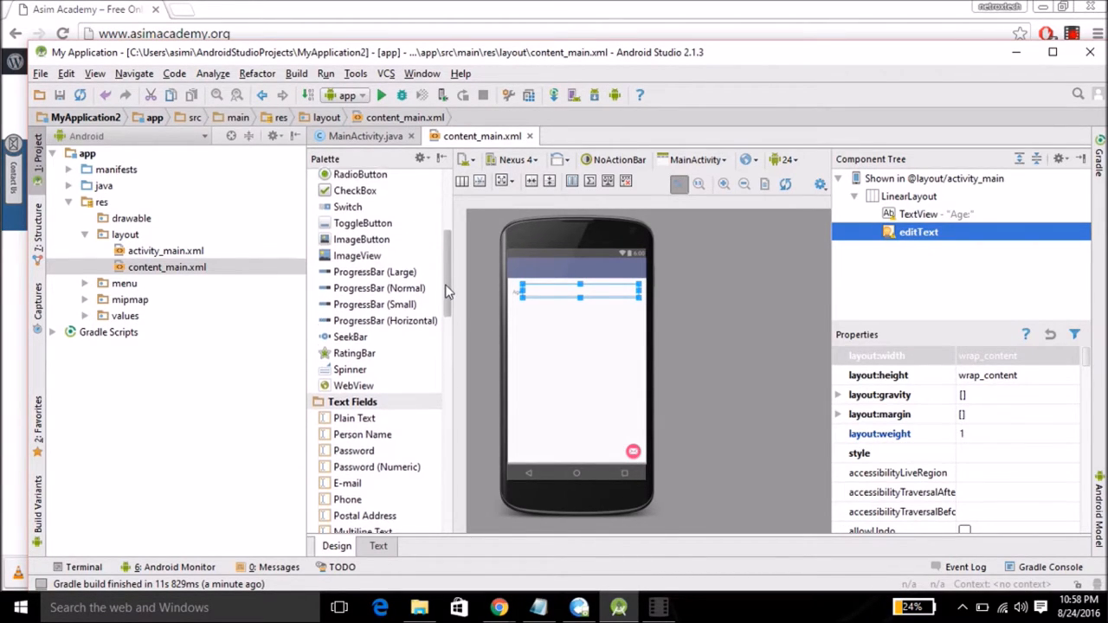
pyautogui.scroll(3)
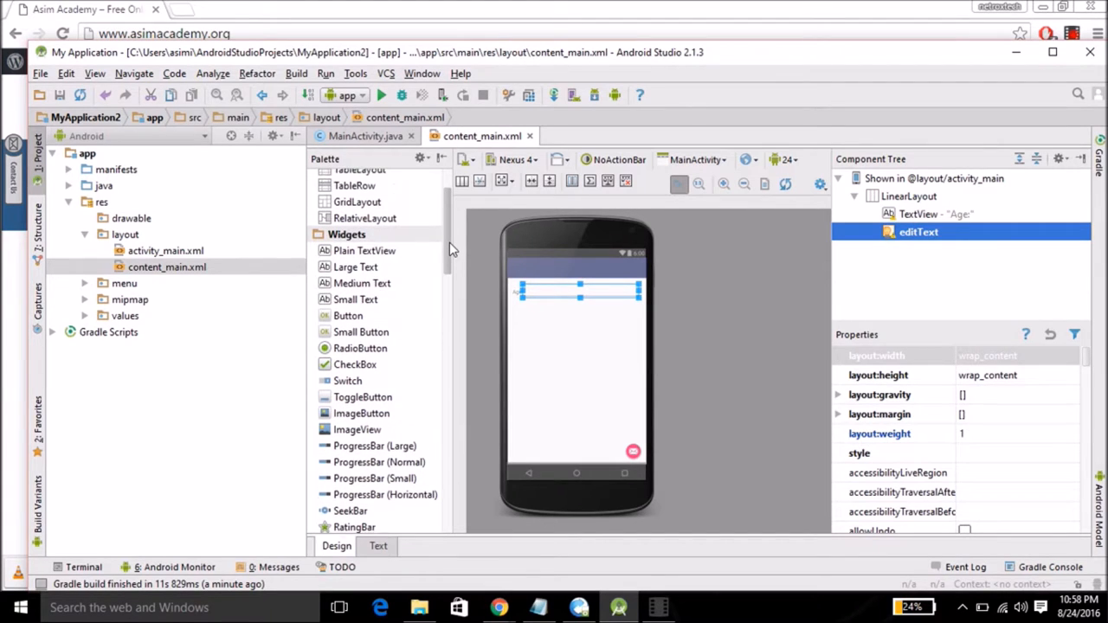
pyautogui.scroll(3)
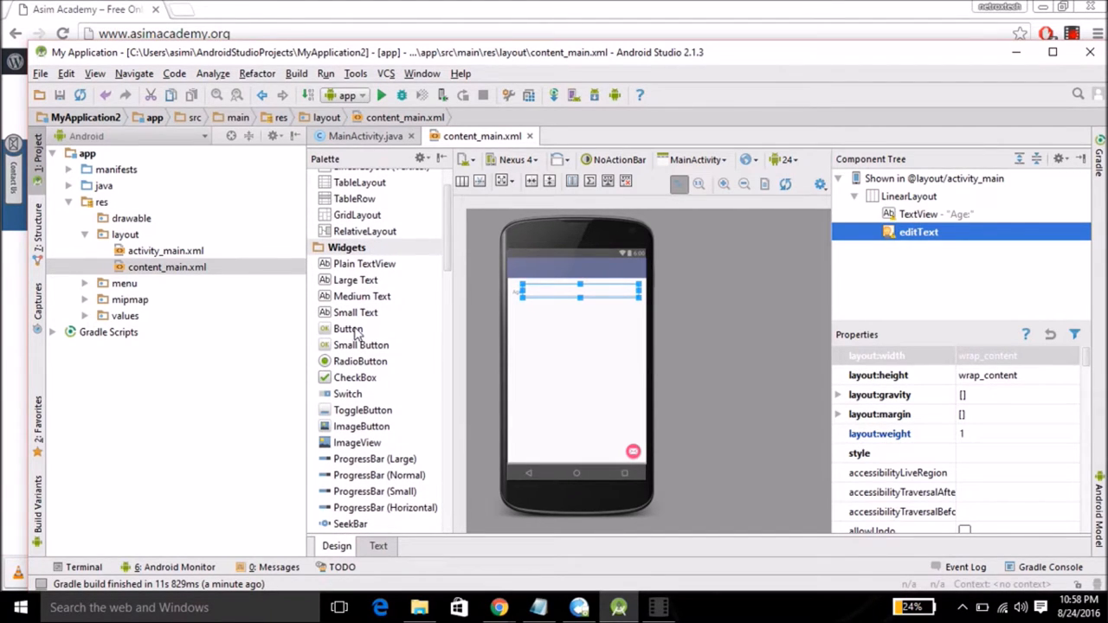
pyautogui.moveTo(346, 329)
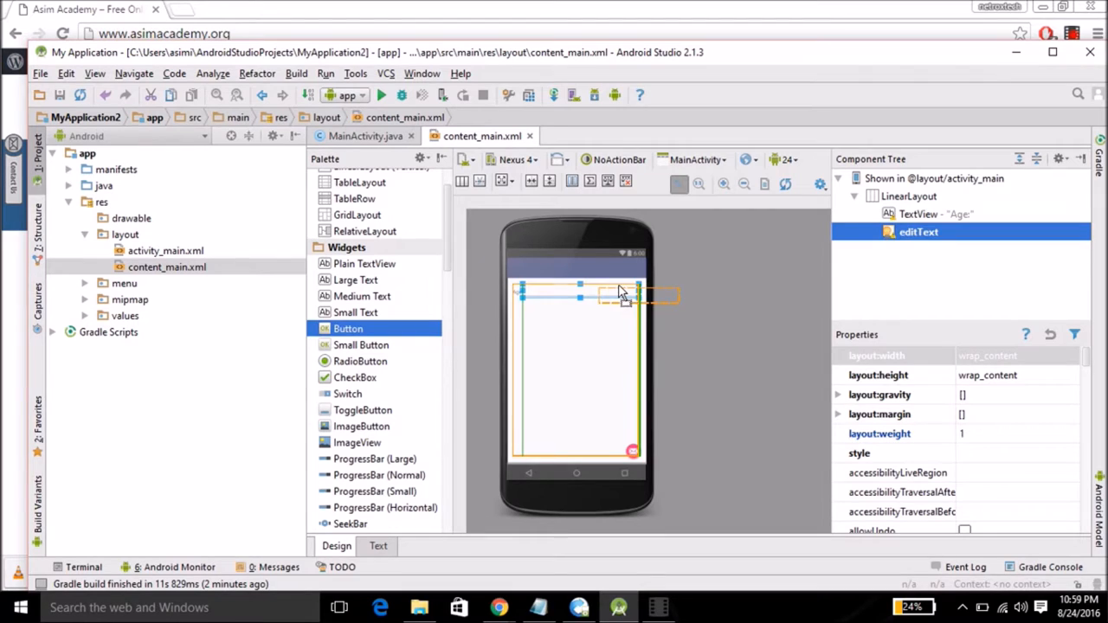
pyautogui.moveTo(348, 329); pyautogui.dragTo(620, 291)
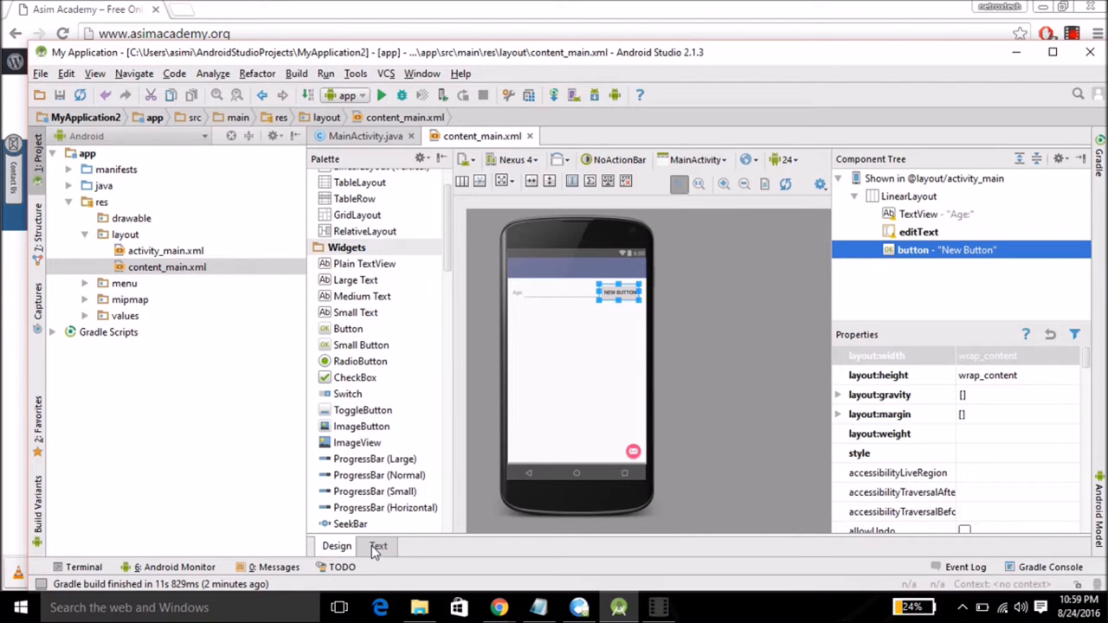
# Review the TextView, Age: value and Button elements in content_main.xml's XML source
pyautogui.click(377, 545)
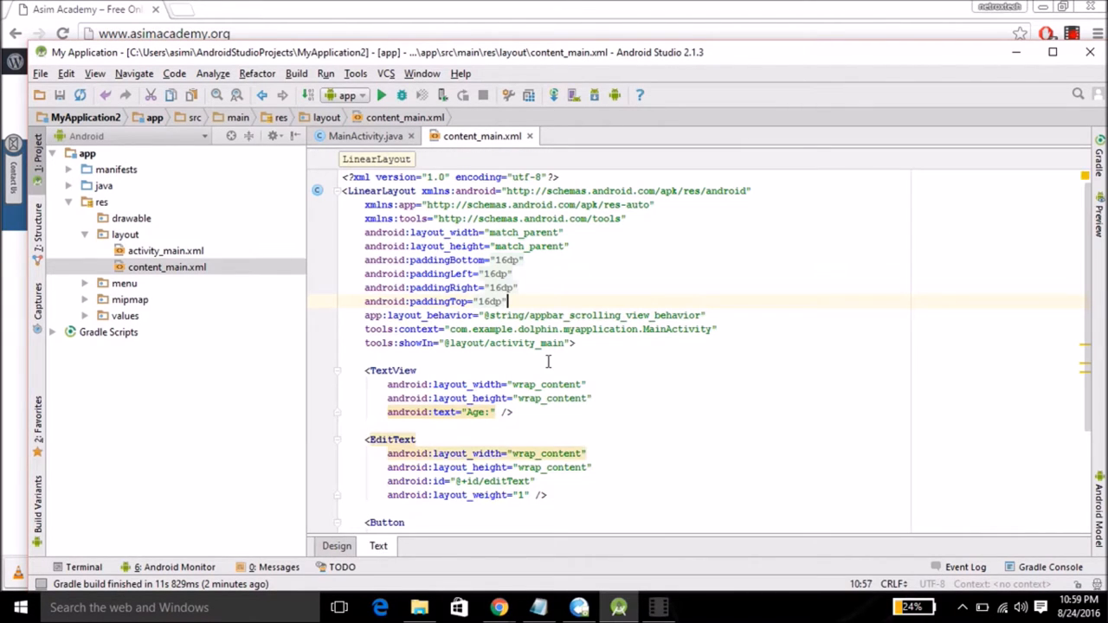
pyautogui.scroll(-3)
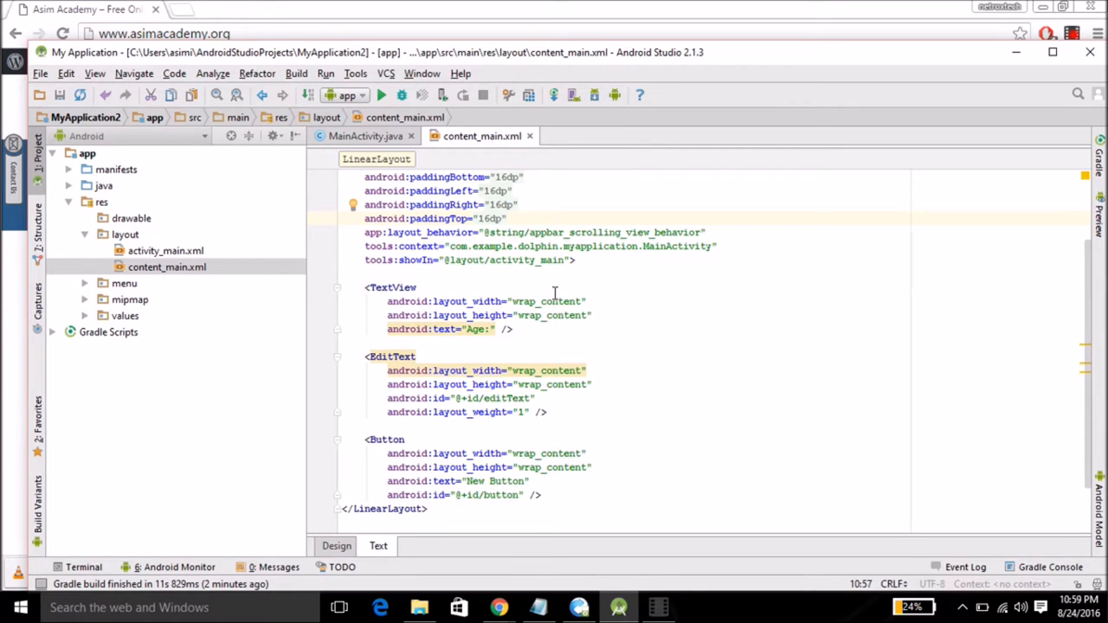
pyautogui.scroll(-3)
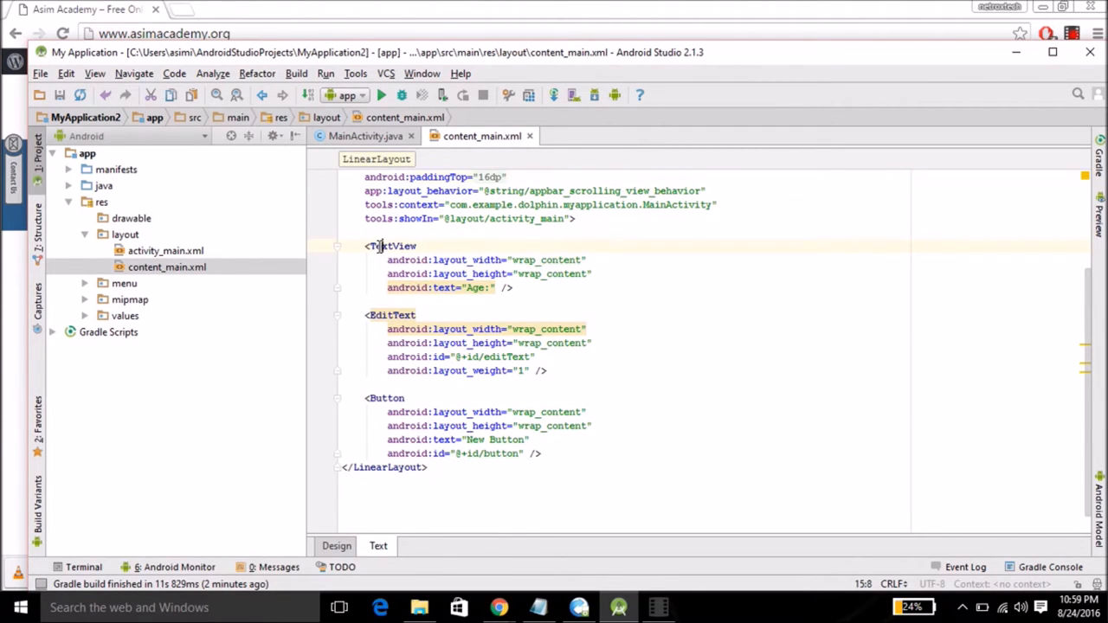
pyautogui.click(395, 246)
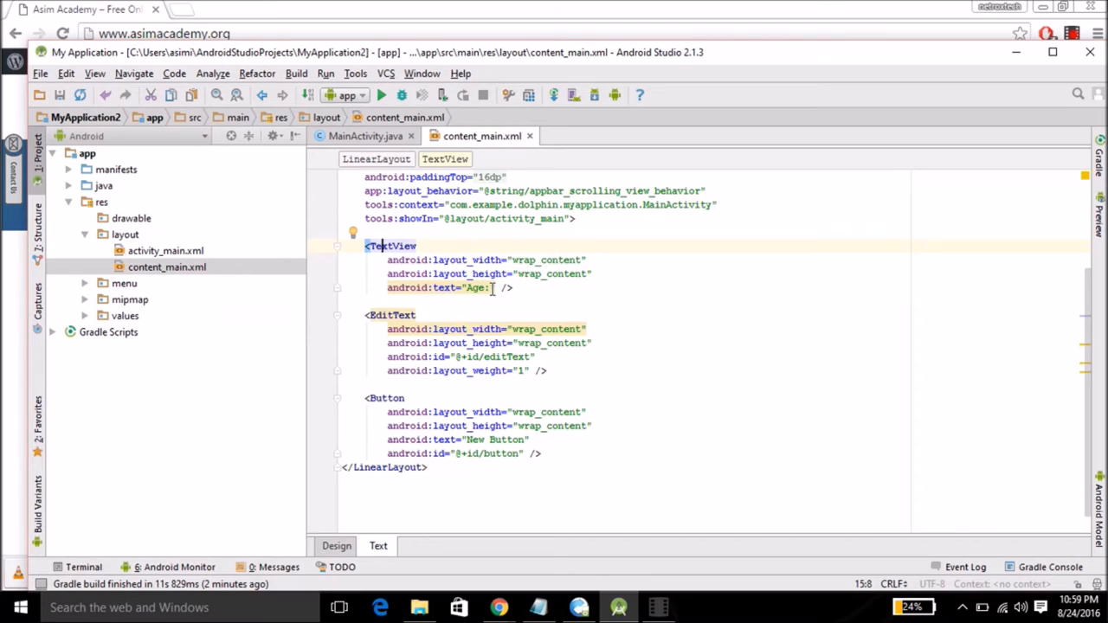
pyautogui.click(494, 288)
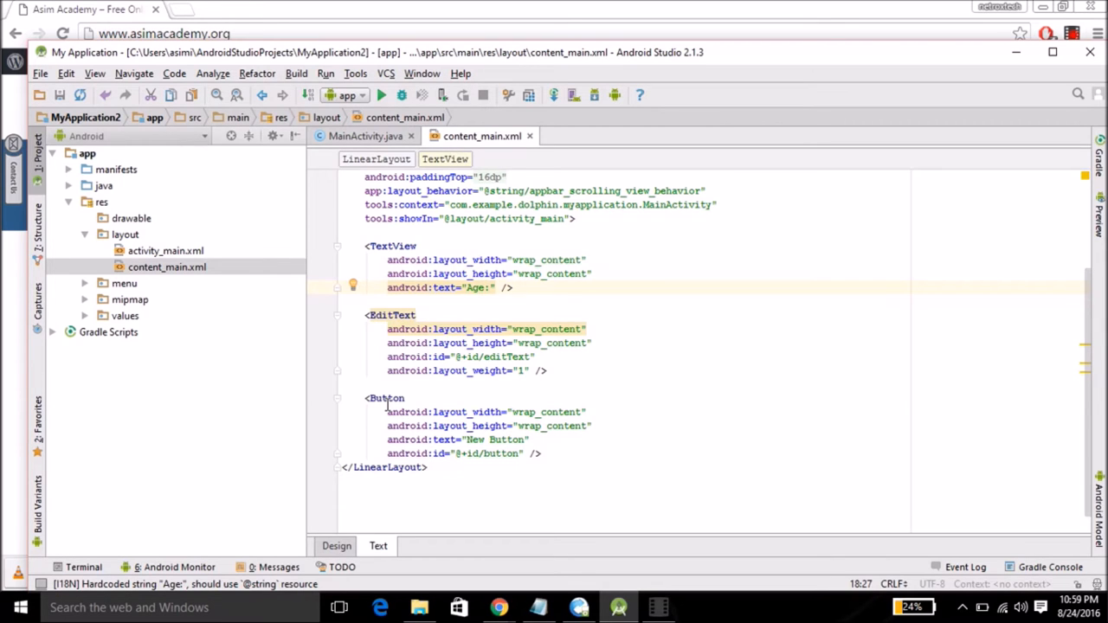
pyautogui.click(388, 397)
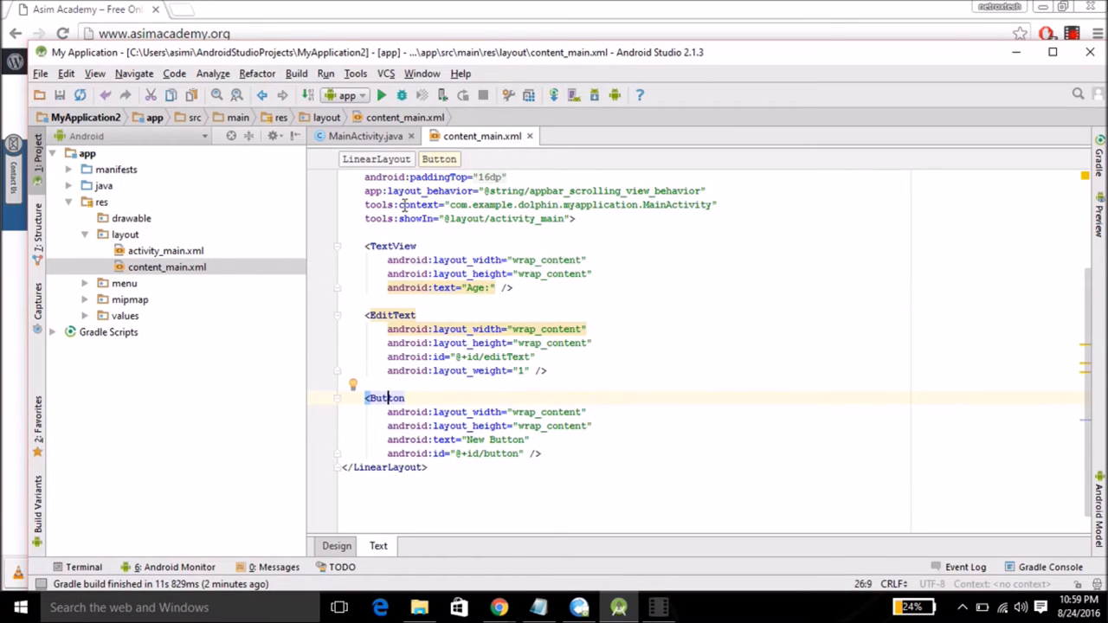
# Reopen content_main.xml and show the Design preview with label, field and button in one row
pyautogui.click(364, 135)
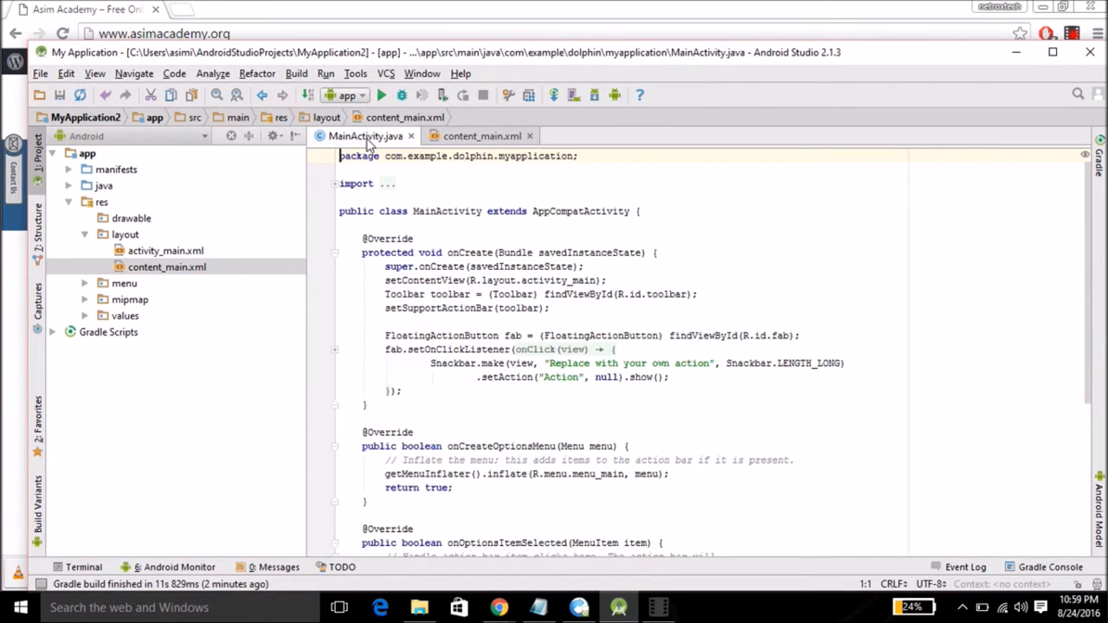
pyautogui.click(481, 135)
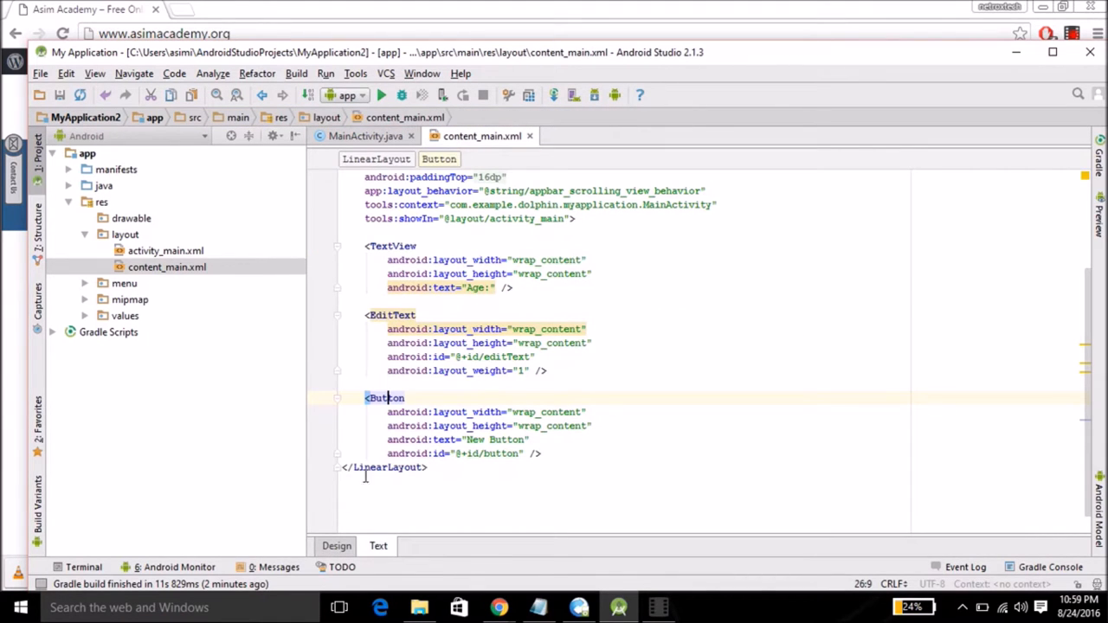
pyautogui.click(336, 545)
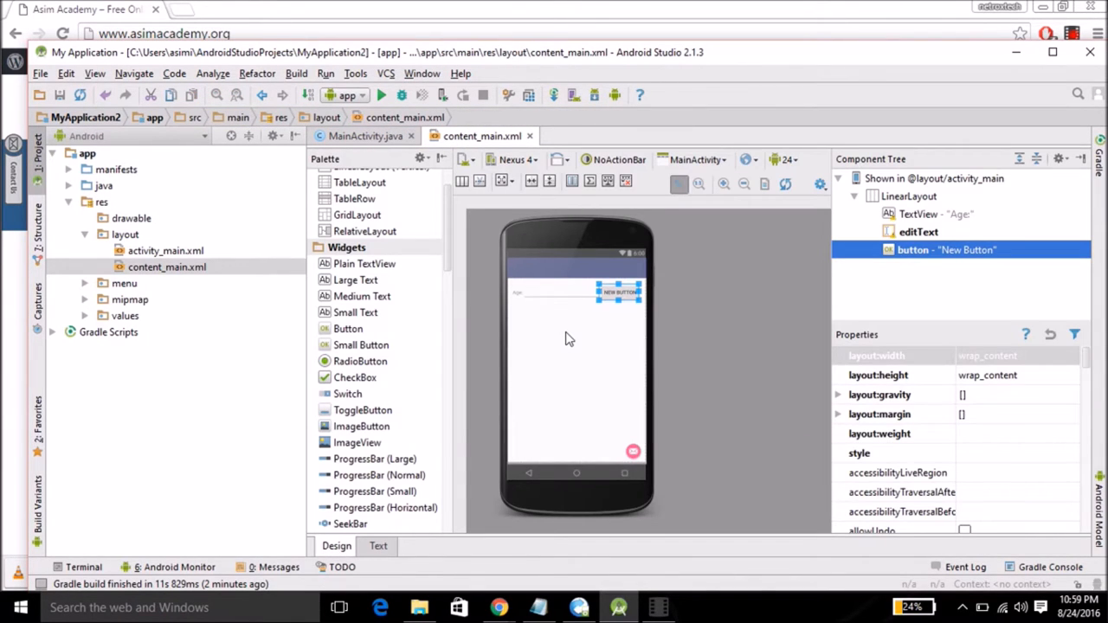
# Run the app, choosing the Nexus 6P API 23 emulator as deployment target
pyautogui.click(909, 196)
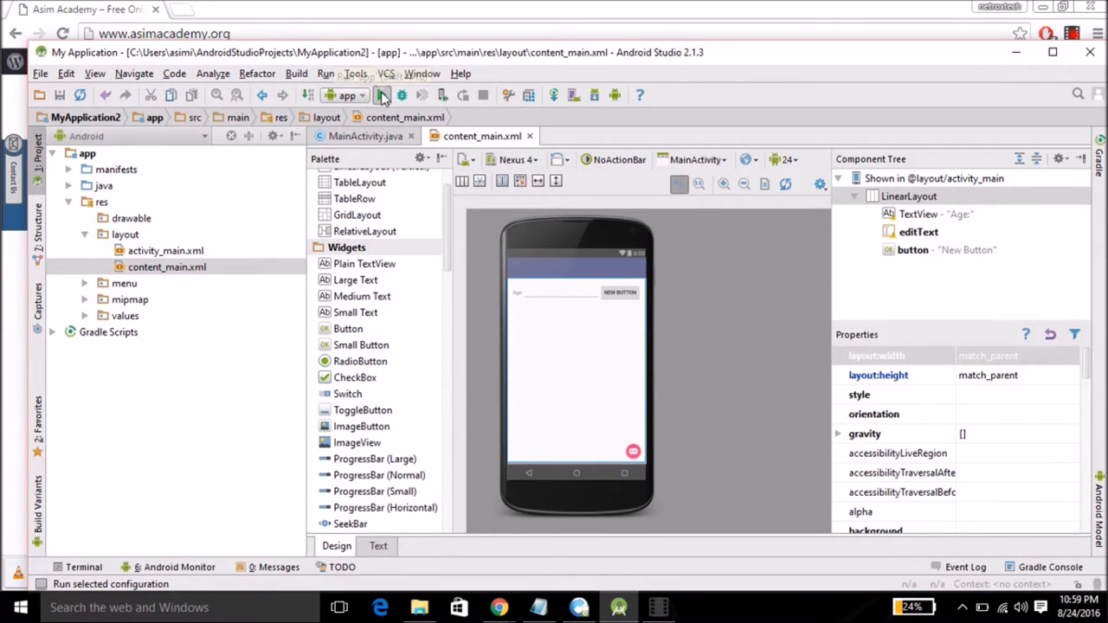
pyautogui.click(381, 95)
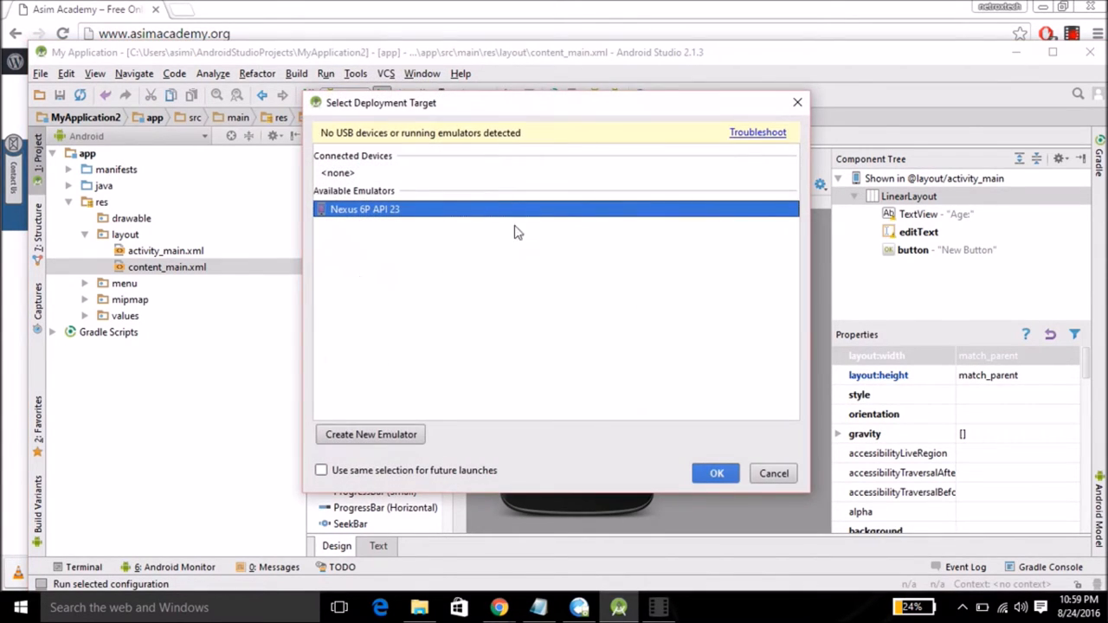
pyautogui.moveTo(685, 429)
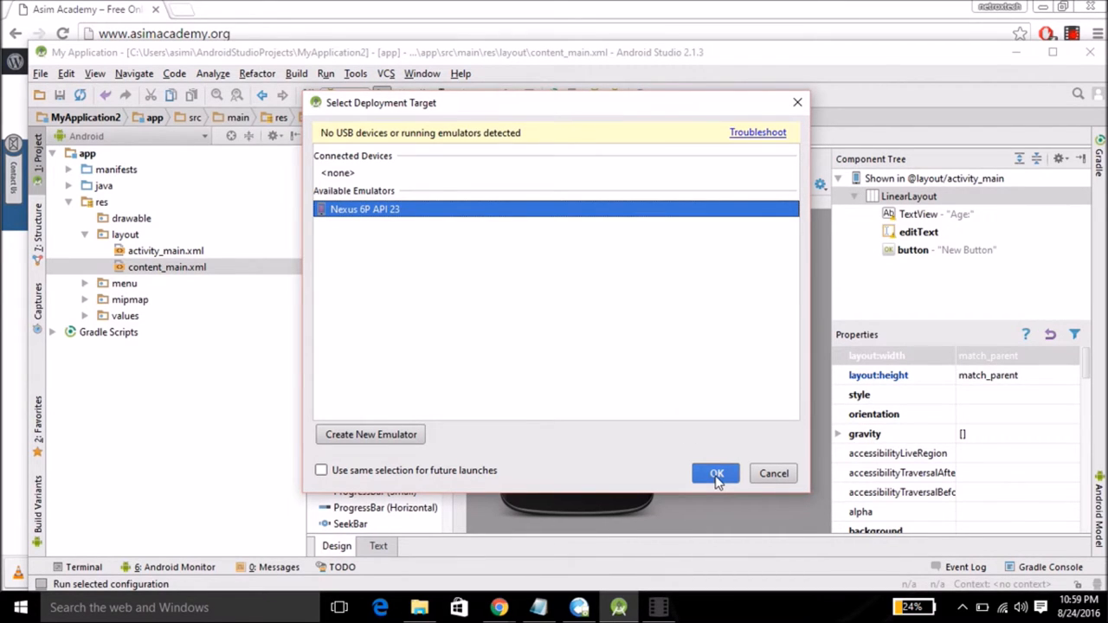
pyautogui.click(717, 474)
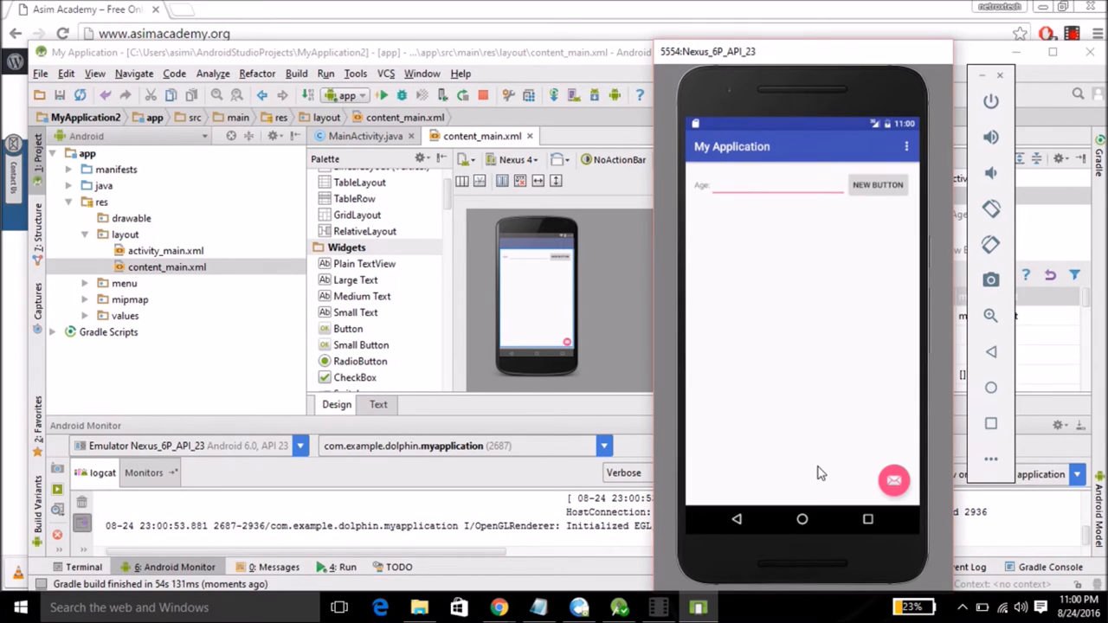
pyautogui.moveTo(798, 289)
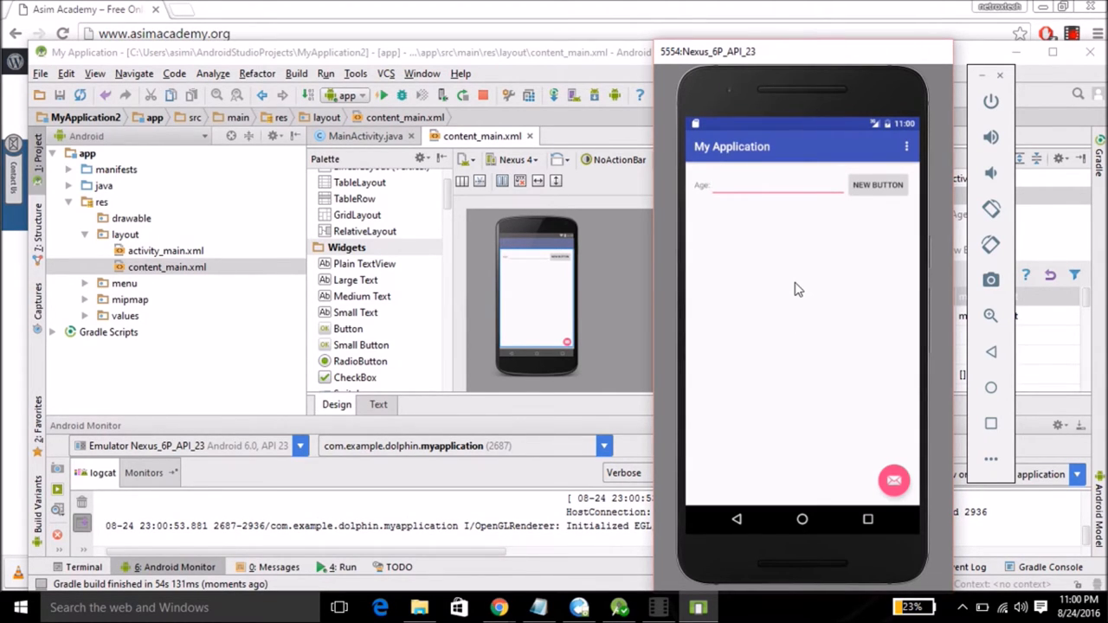
pyautogui.moveTo(710, 197)
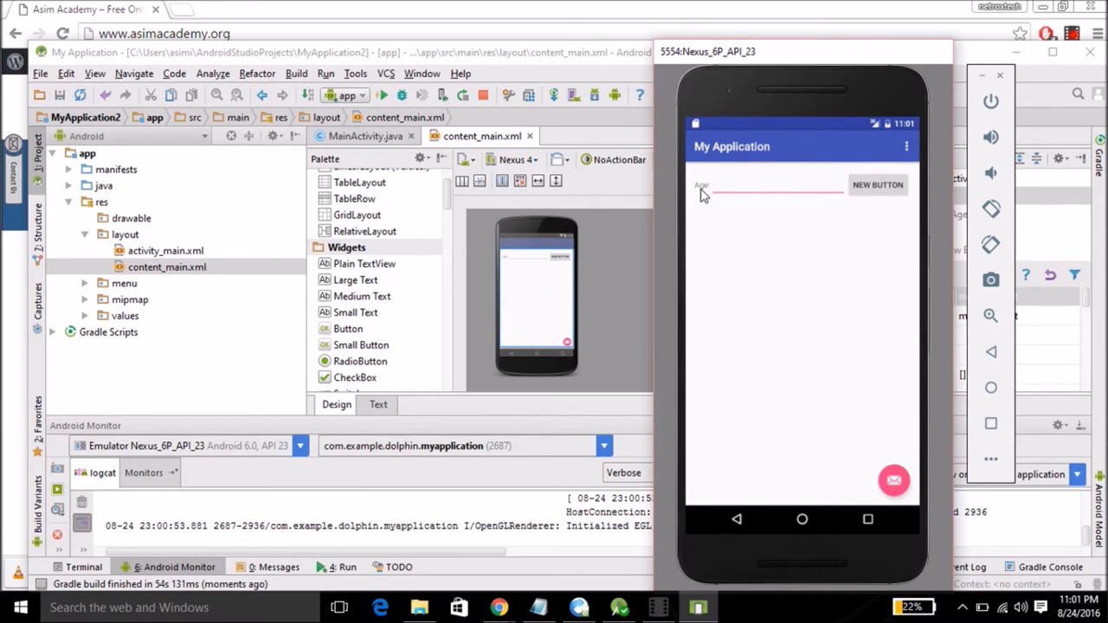
pyautogui.moveTo(873, 194)
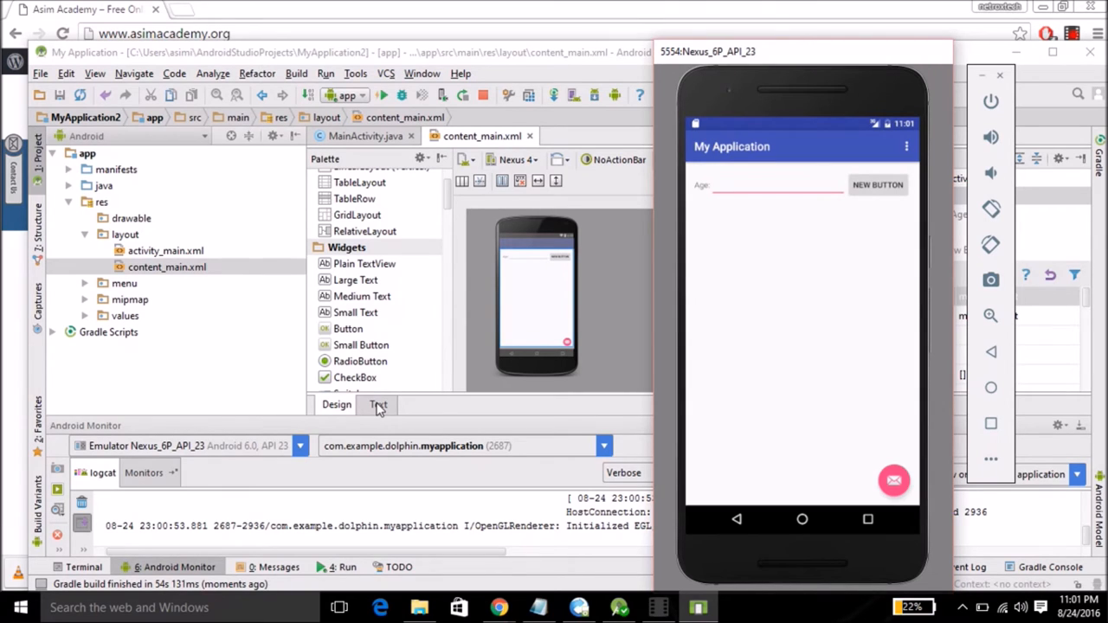
# In the XML source, change the Button's android:text from 'New Button' to 'Submit'
pyautogui.click(378, 405)
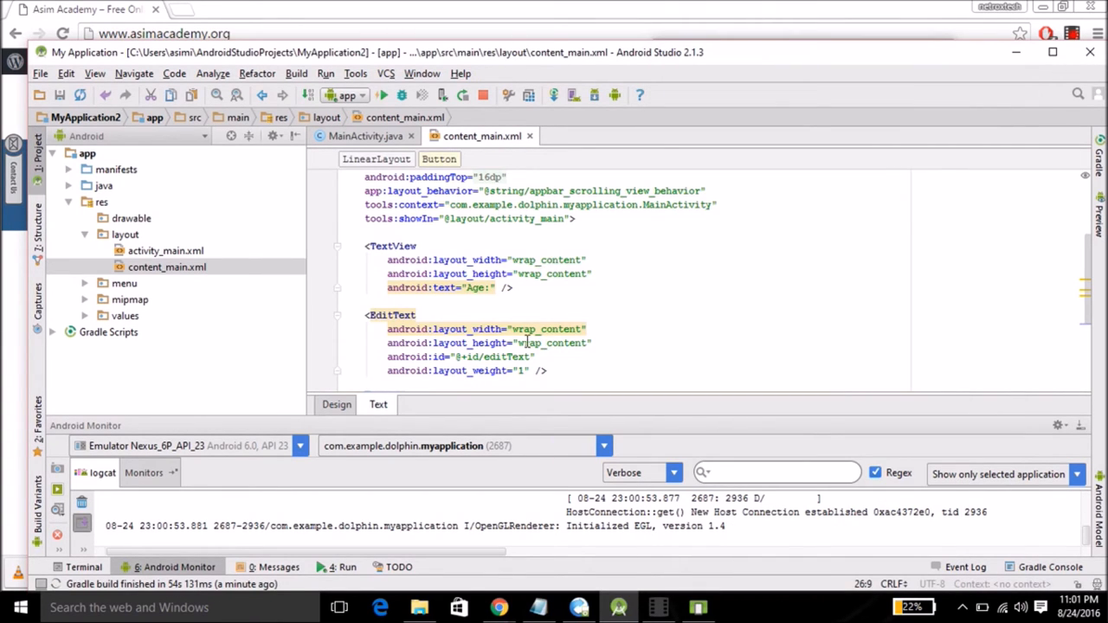
pyautogui.scroll(-3)
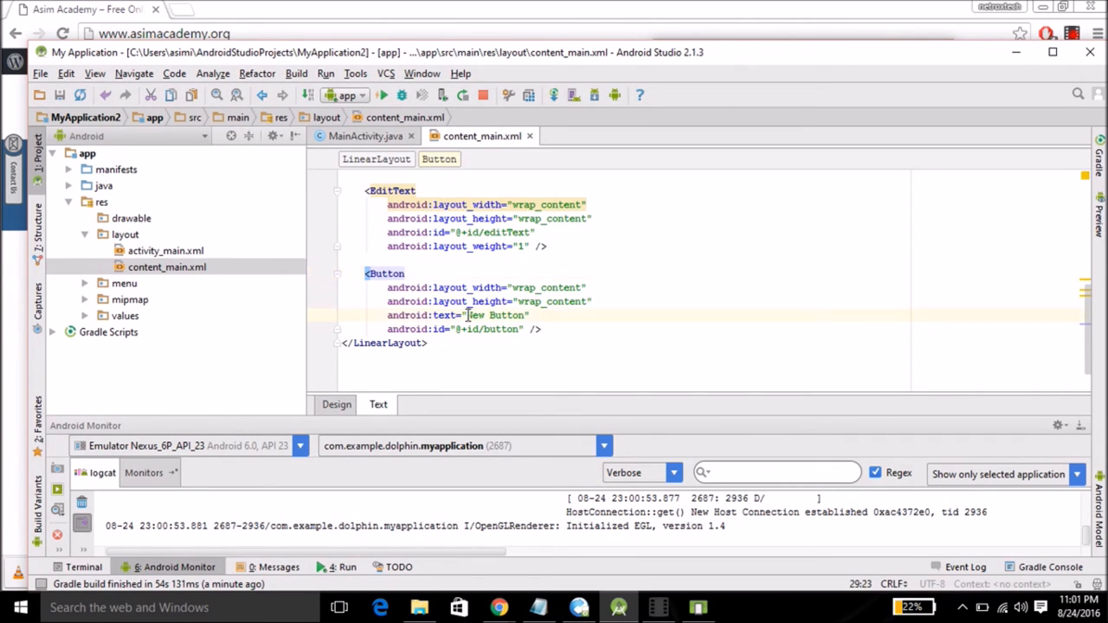
pyautogui.doubleClick(496, 315)
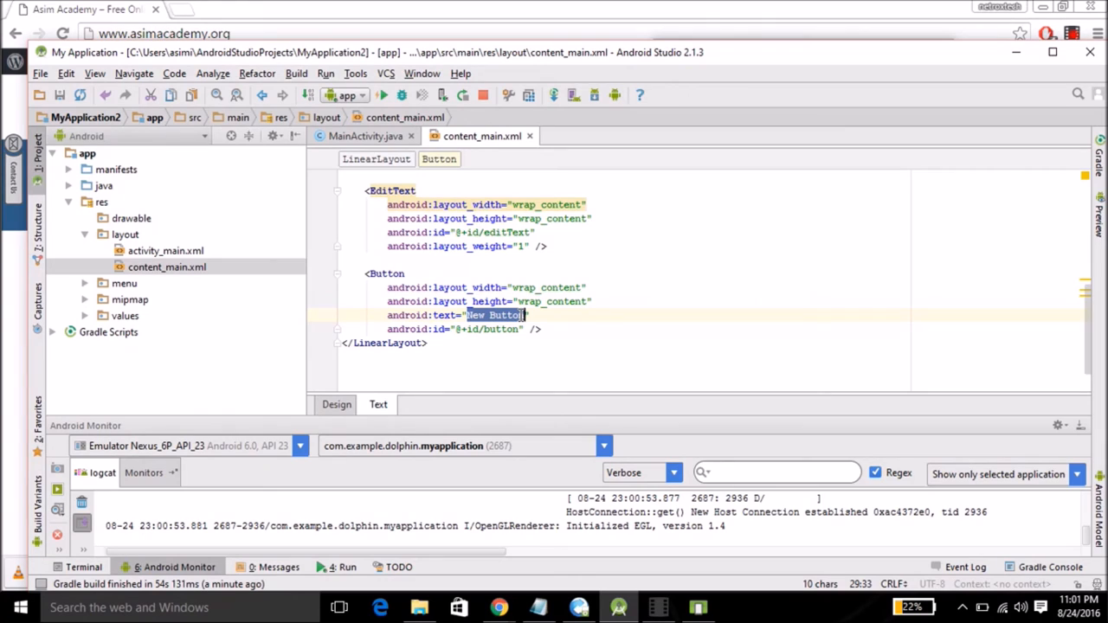
pyautogui.write('S')
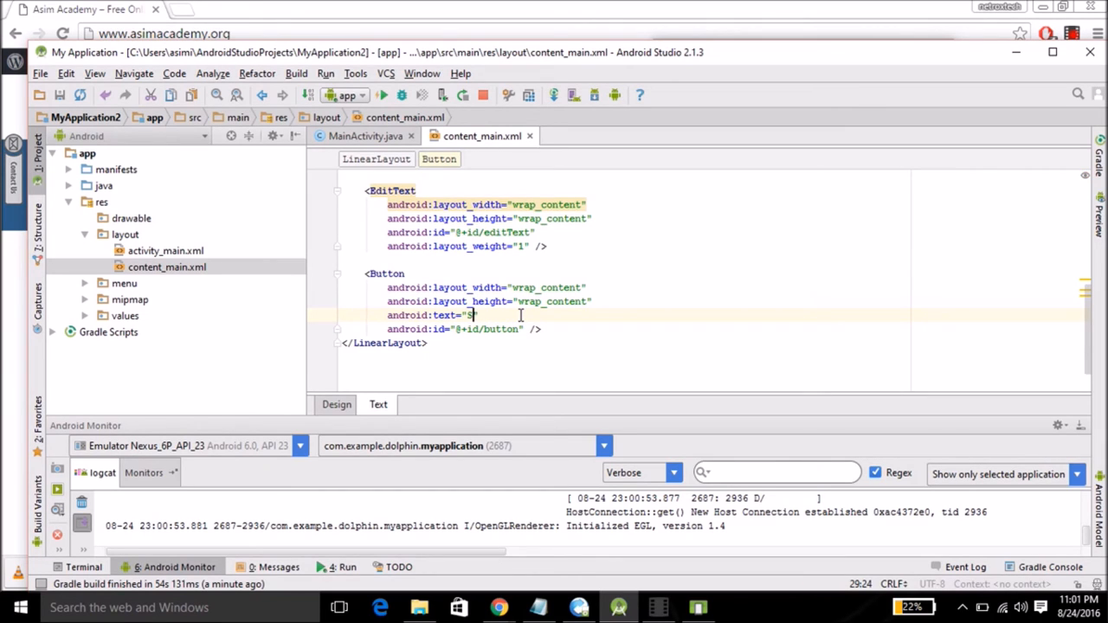
pyautogui.write('ubmit')
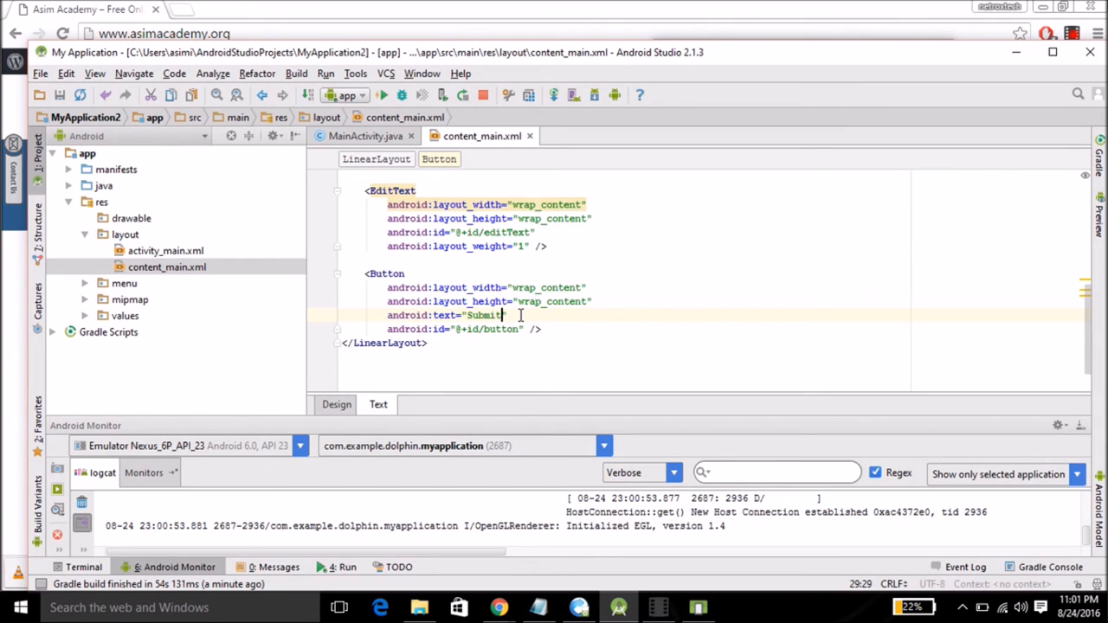
# Save all files and rerun the app with the changes
pyautogui.click(58, 96)
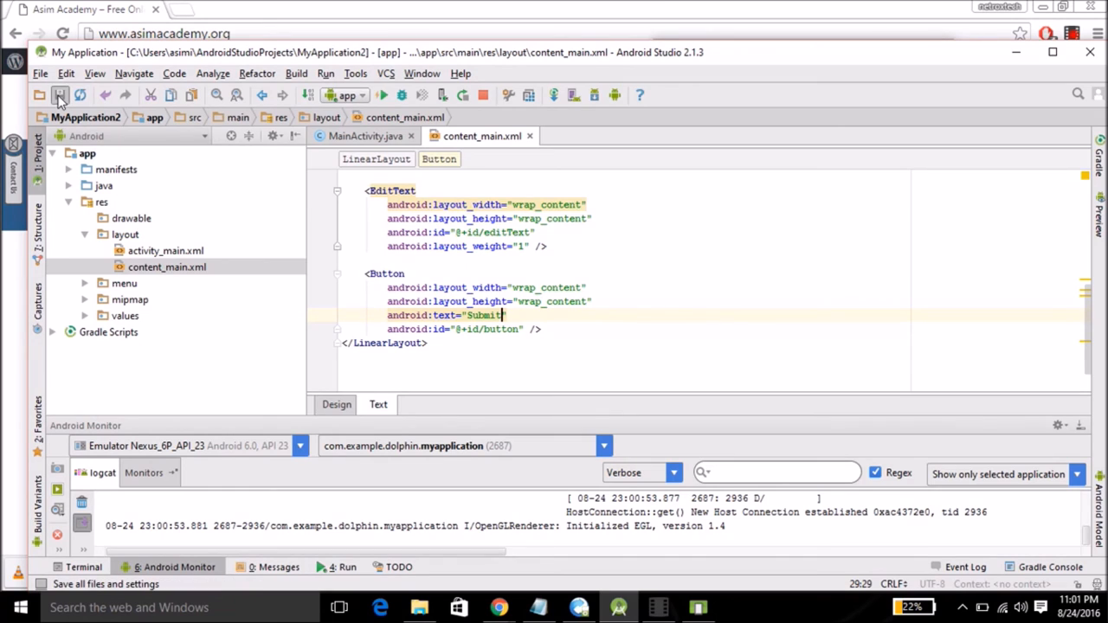
pyautogui.click(59, 95)
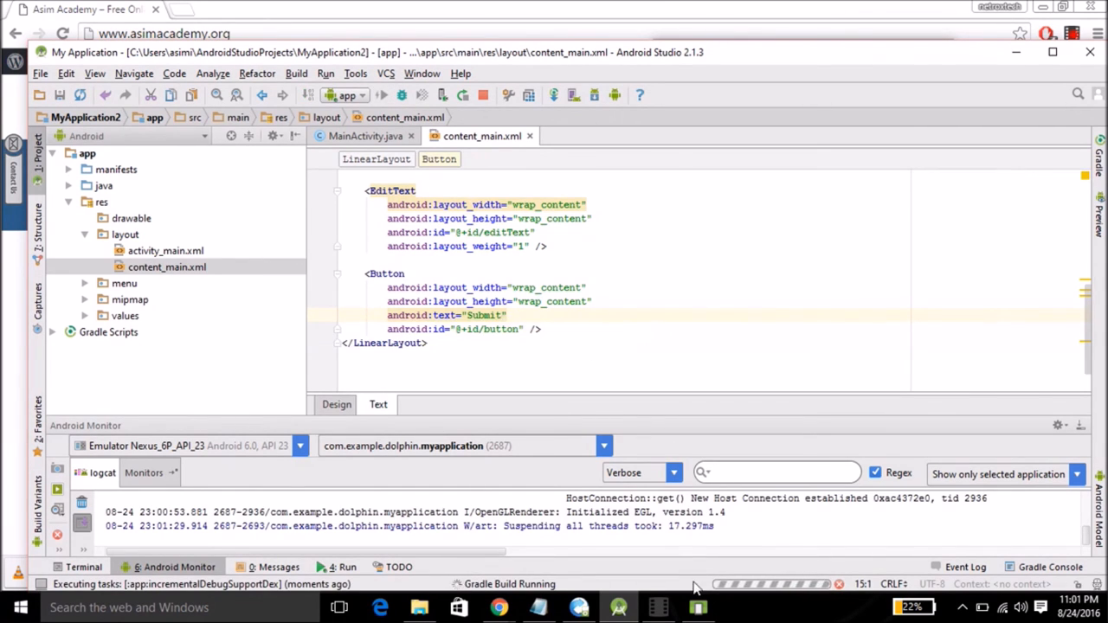
# Let Instant Run apply changes so the emulator shows the SUBMIT button beside Age
pyautogui.click(383, 93)
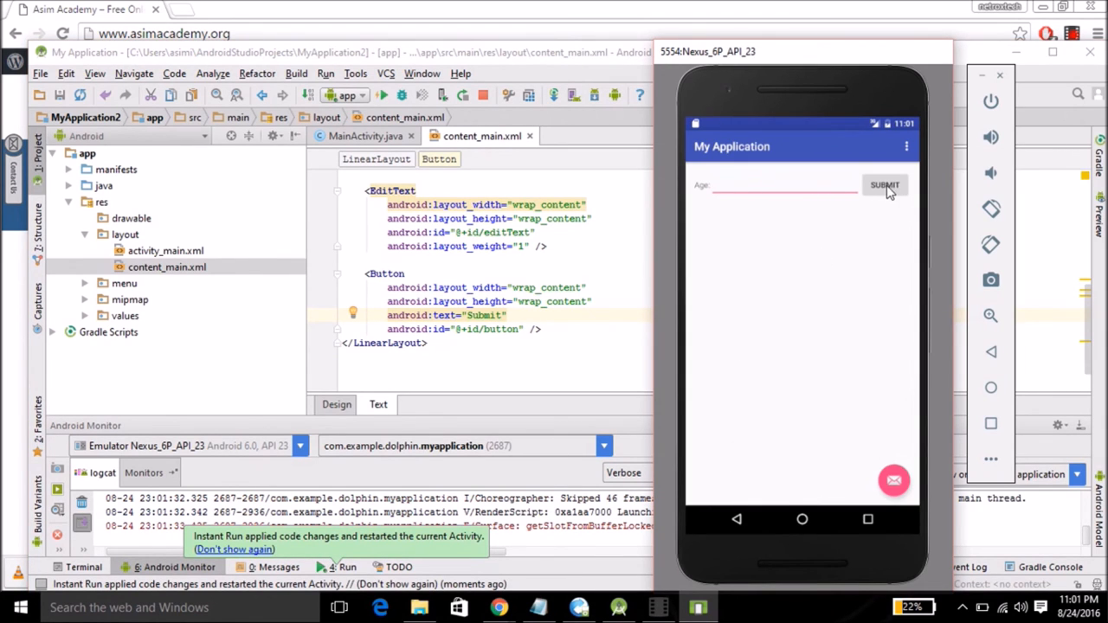
pyautogui.moveTo(869, 188)
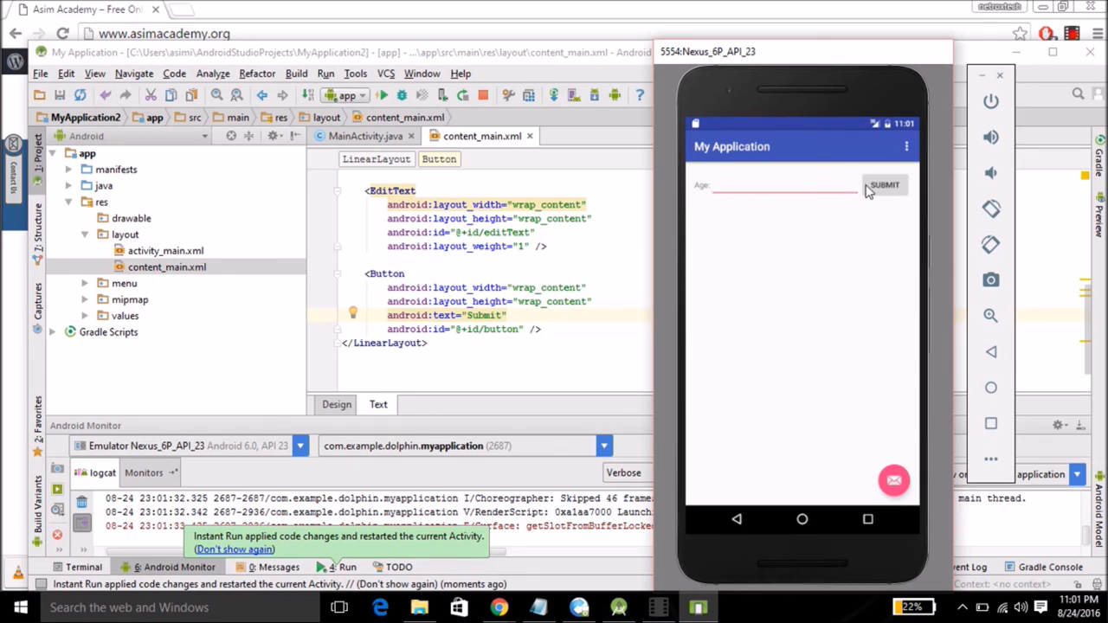
pyautogui.moveTo(784, 261)
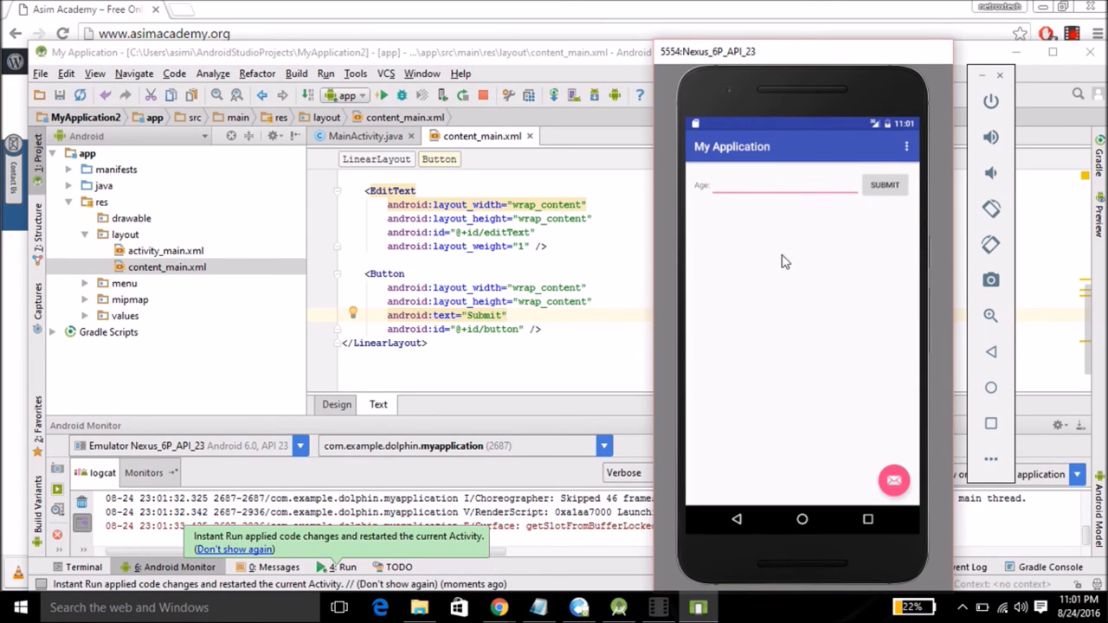
pyautogui.moveTo(783, 274)
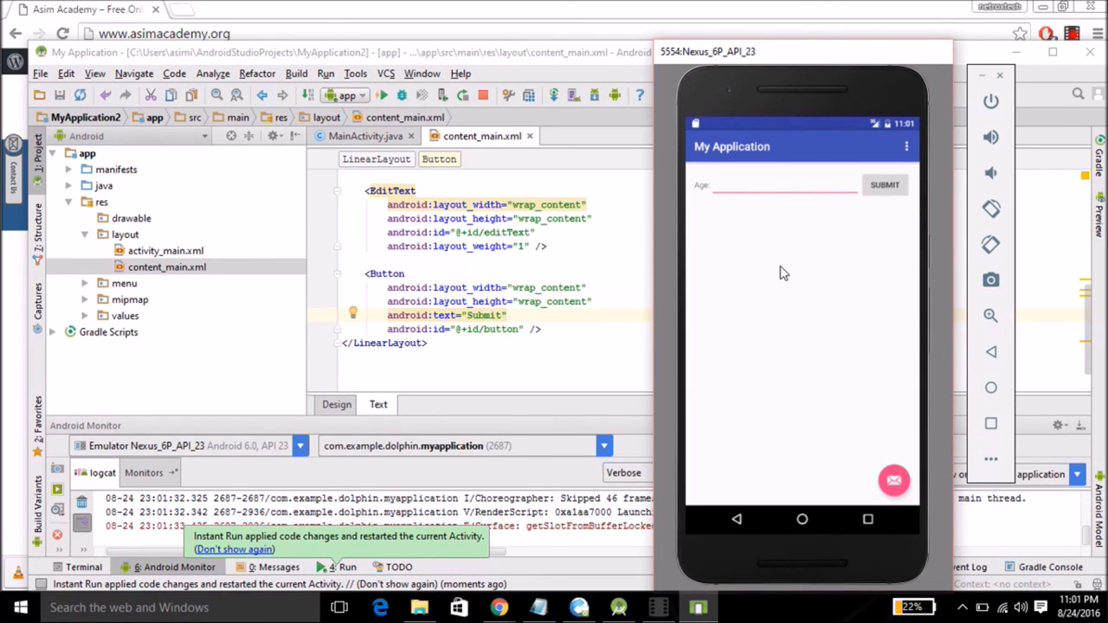